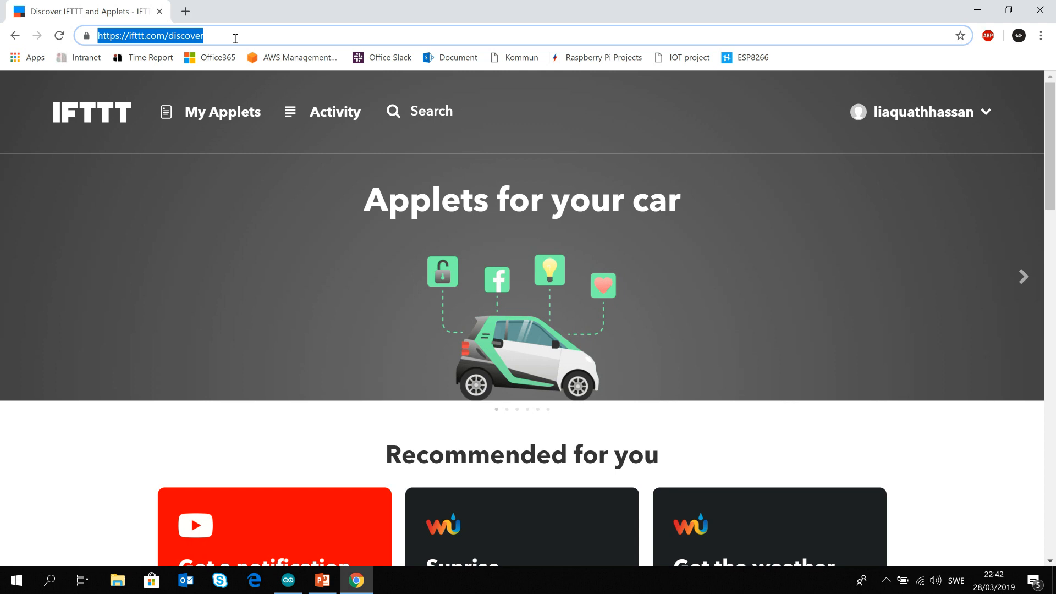
{"action": "mouse_move", "coordinate": [101, 113]}
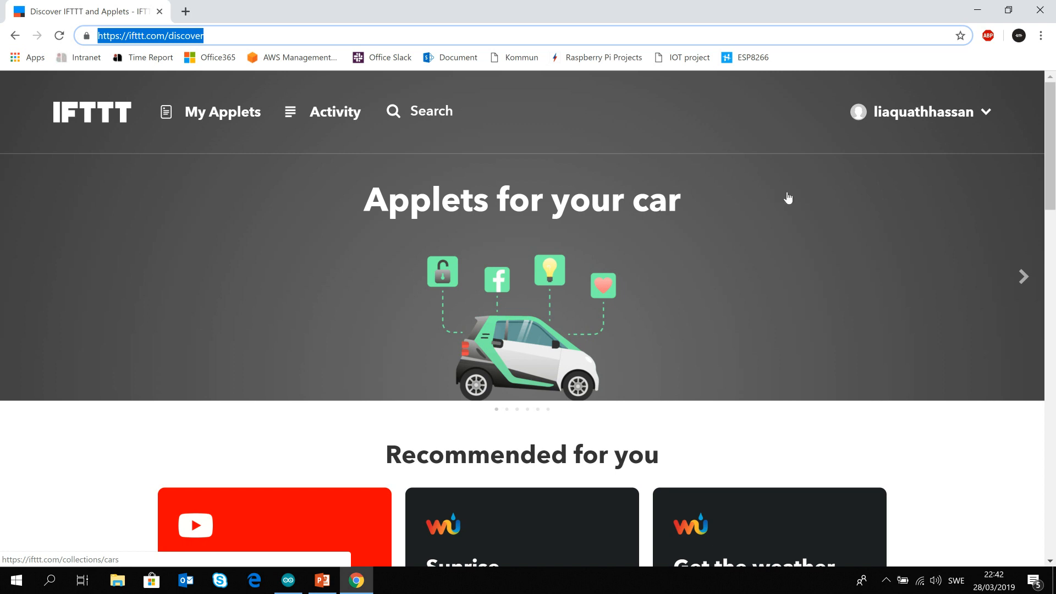
- Start a new applet from the account menu's New Applet entry
{"action": "left_click", "coordinate": [431, 111]}
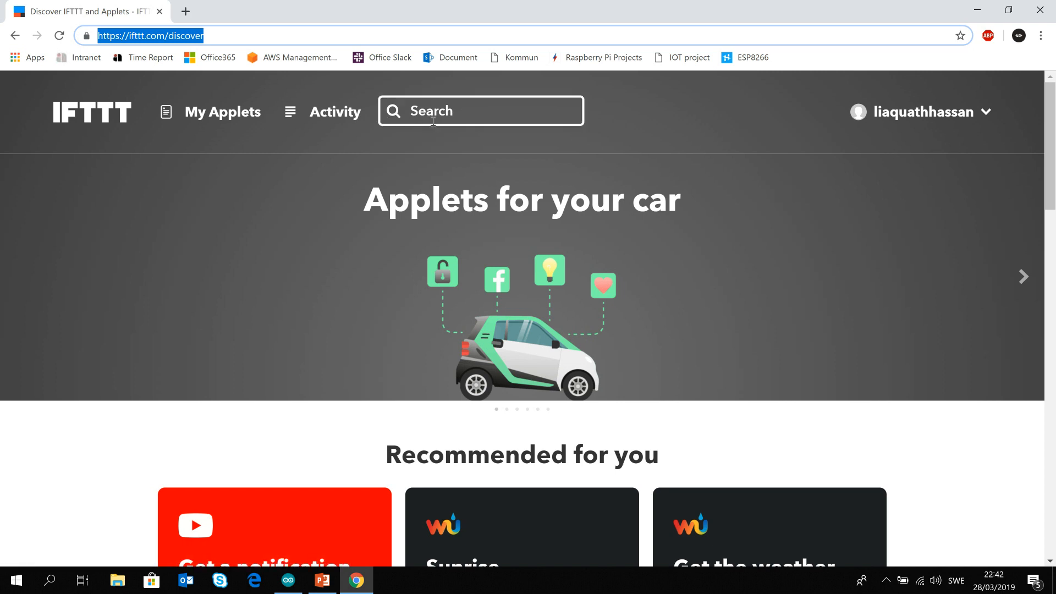
{"action": "left_click", "coordinate": [930, 113]}
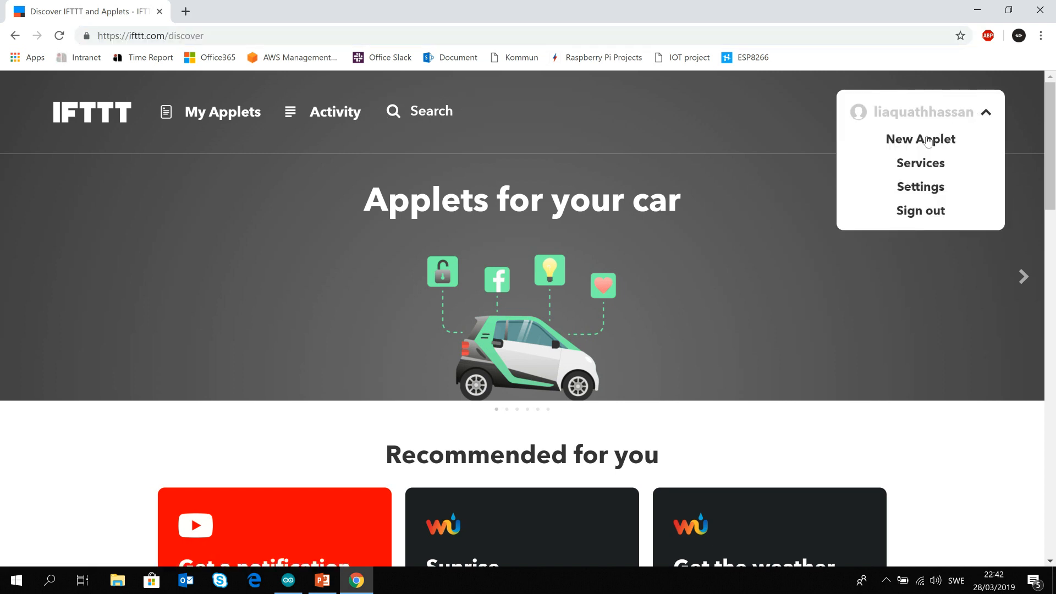
{"action": "left_click", "coordinate": [921, 140]}
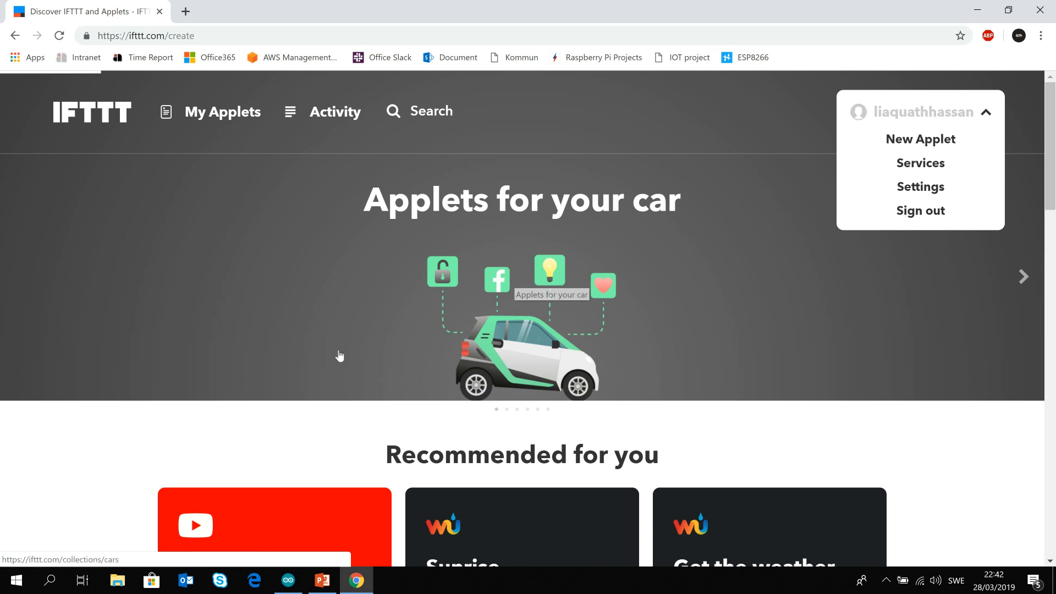
{"action": "left_click", "coordinate": [919, 139]}
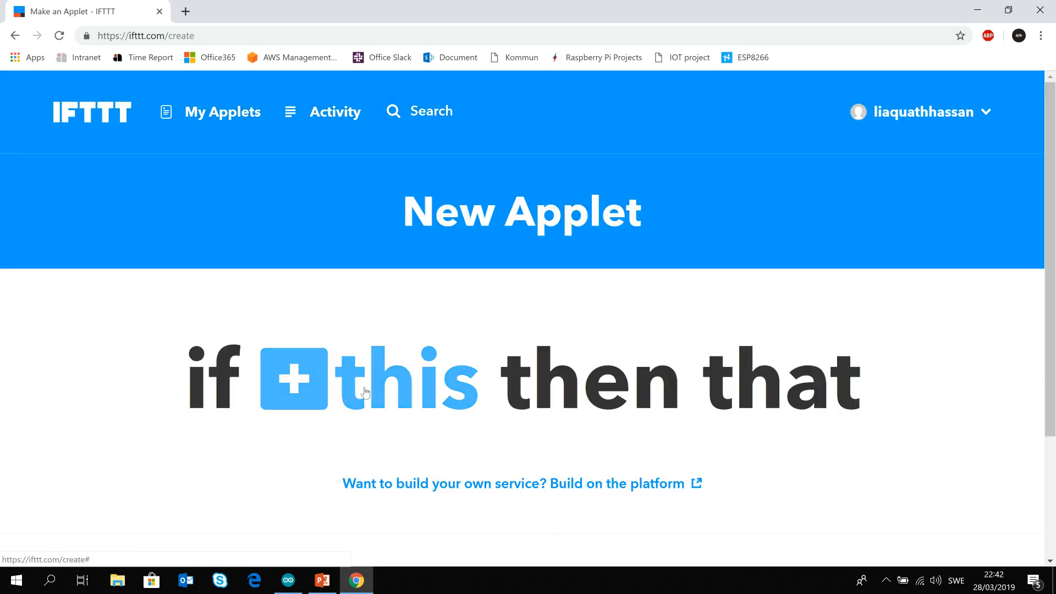
- Choose Webhooks as the applet's trigger service by searching 'web'
{"action": "left_click", "coordinate": [293, 379]}
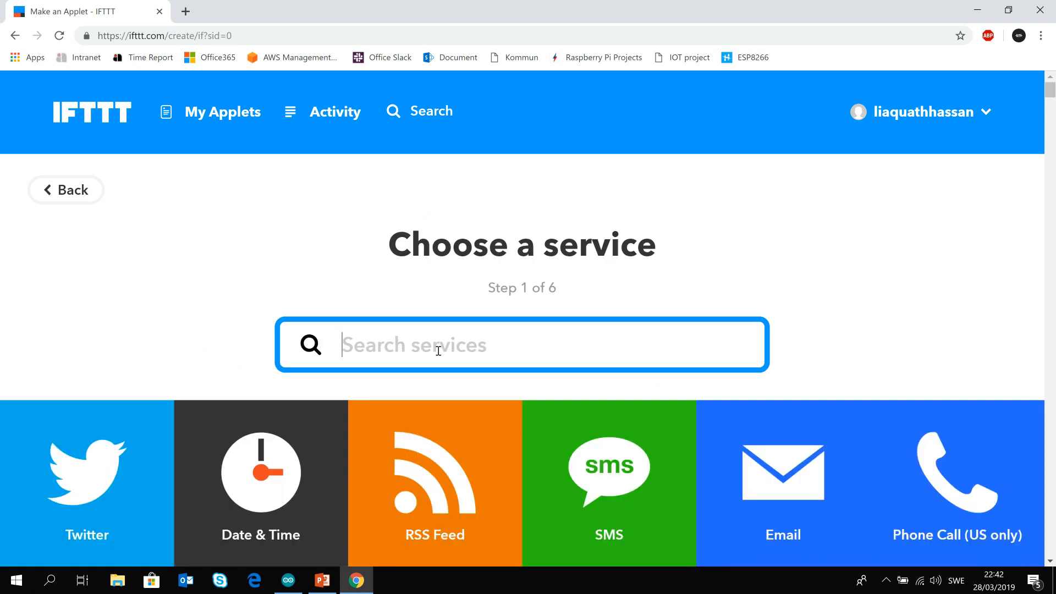
{"action": "type", "text": "web"}
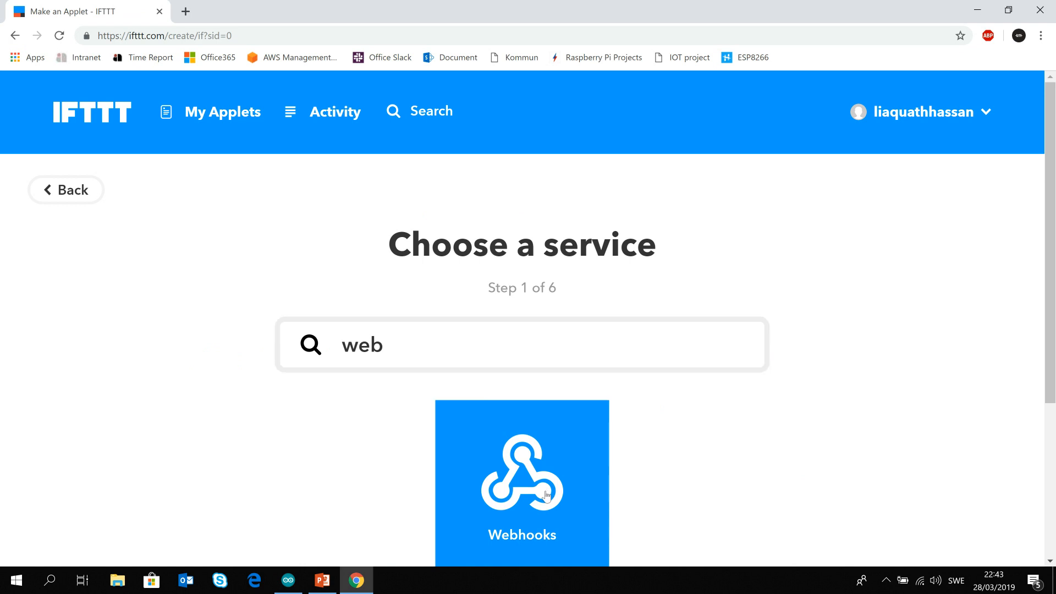
{"action": "left_click", "coordinate": [521, 482]}
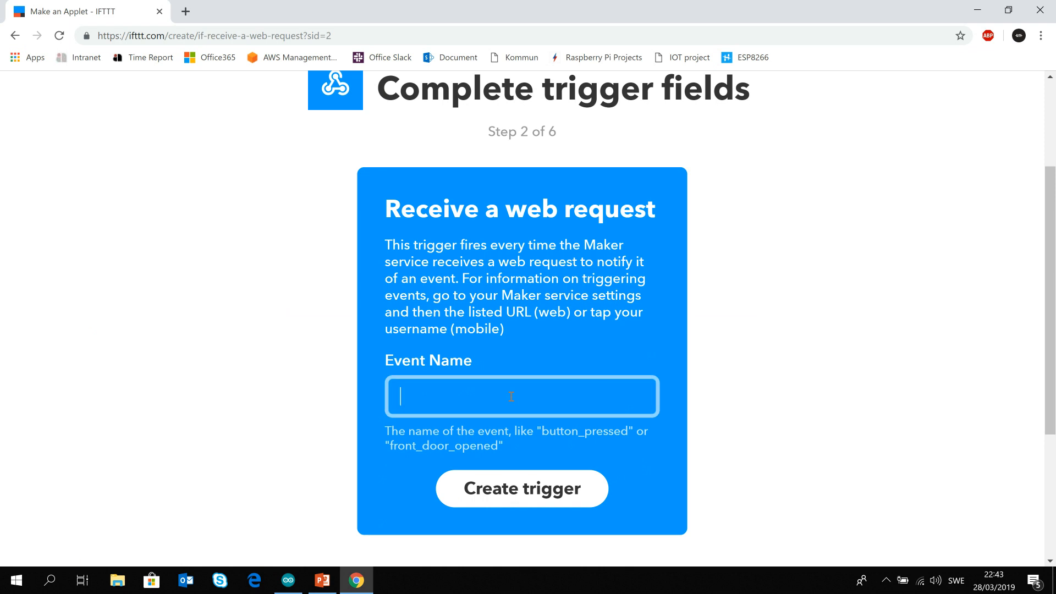
- Create a 'Receive a web request' trigger with Event Name door_opened
{"action": "type", "text": "door_o"}
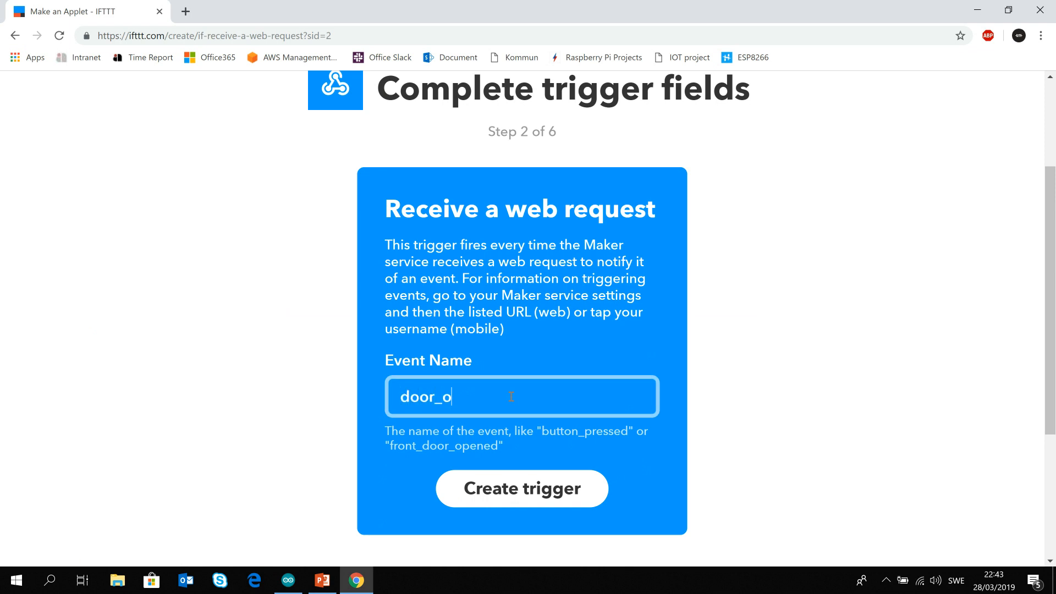
{"action": "type", "text": "pened"}
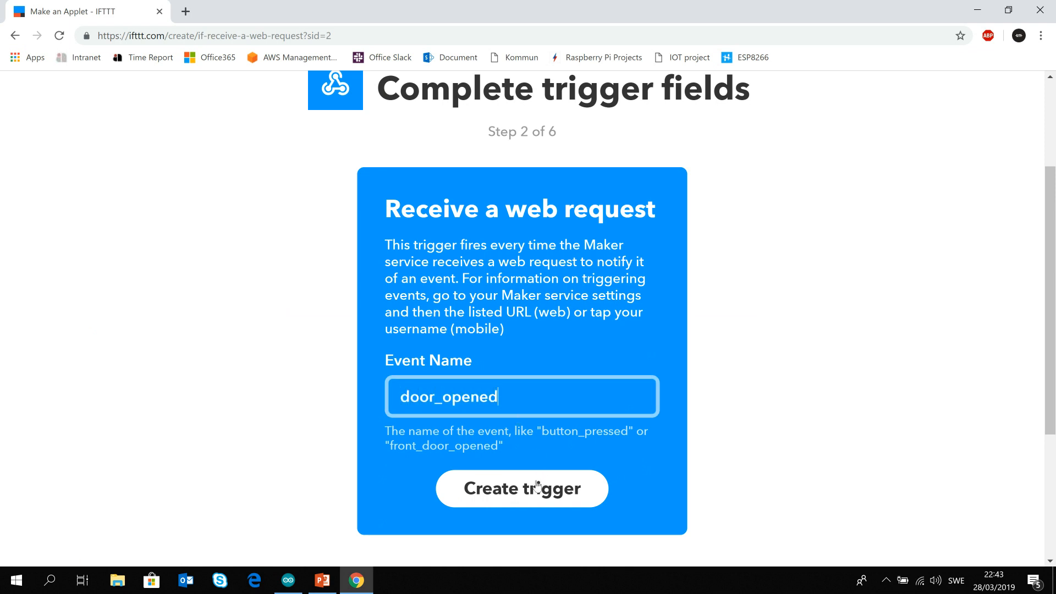
{"action": "left_click", "coordinate": [521, 488]}
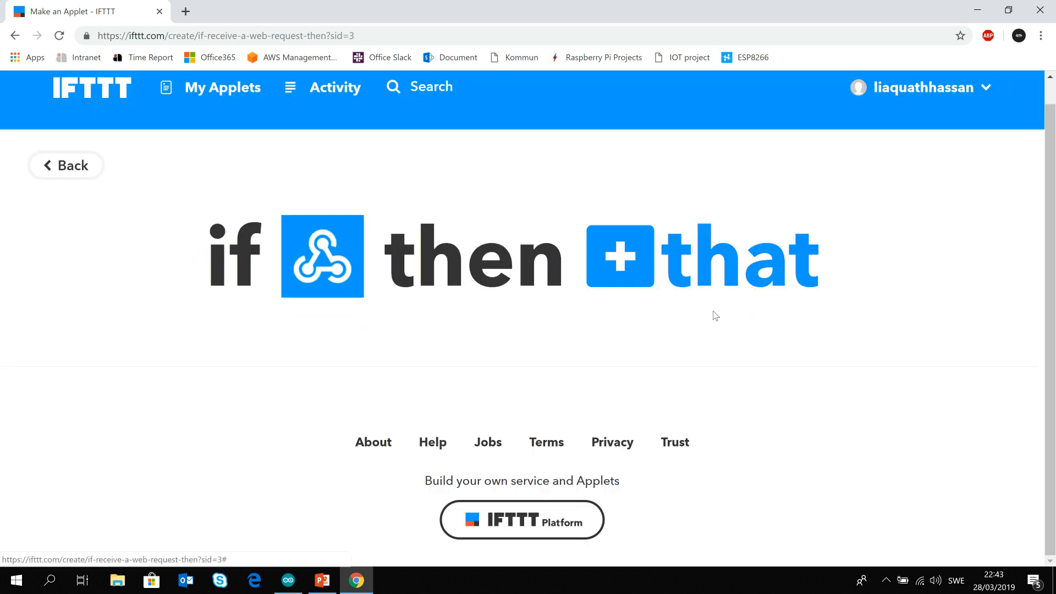
{"action": "mouse_move", "coordinate": [647, 263]}
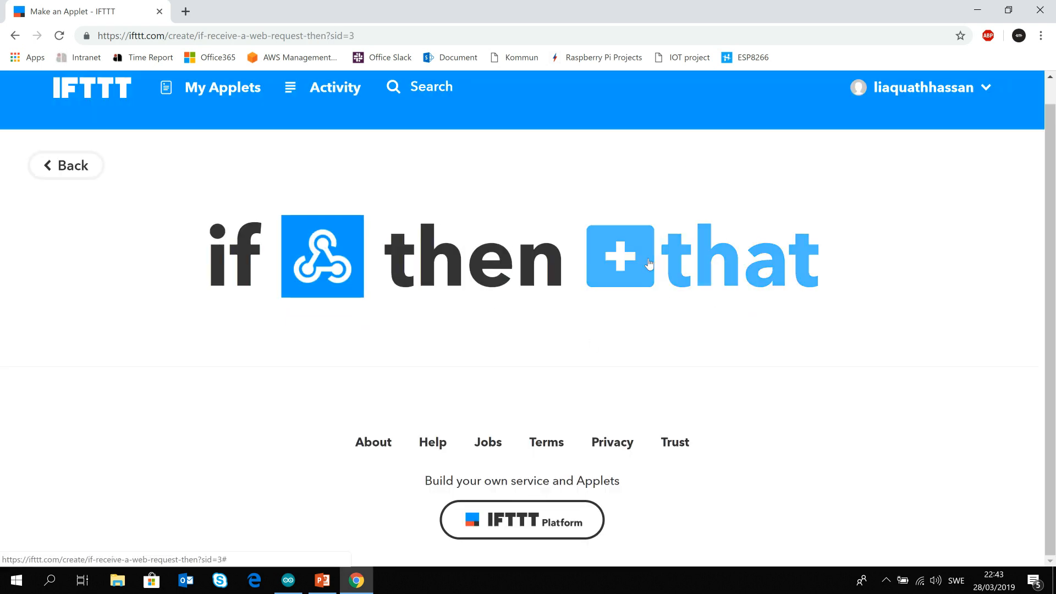
- Search 'noti' and pick 'Send a notification from the IFTTT app' as the action
{"action": "left_click", "coordinate": [619, 256]}
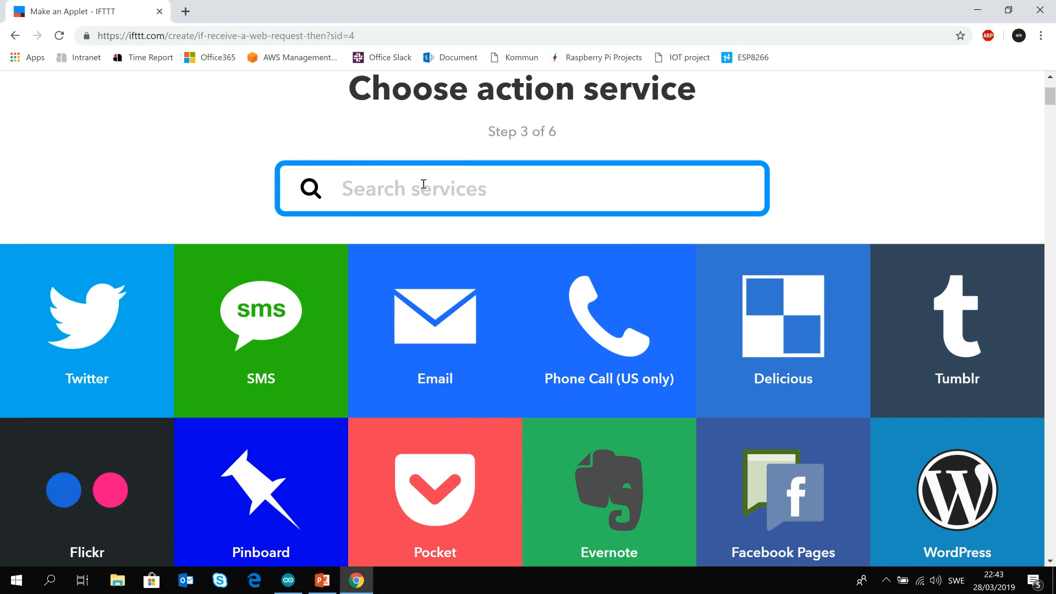
{"action": "type", "text": "noti"}
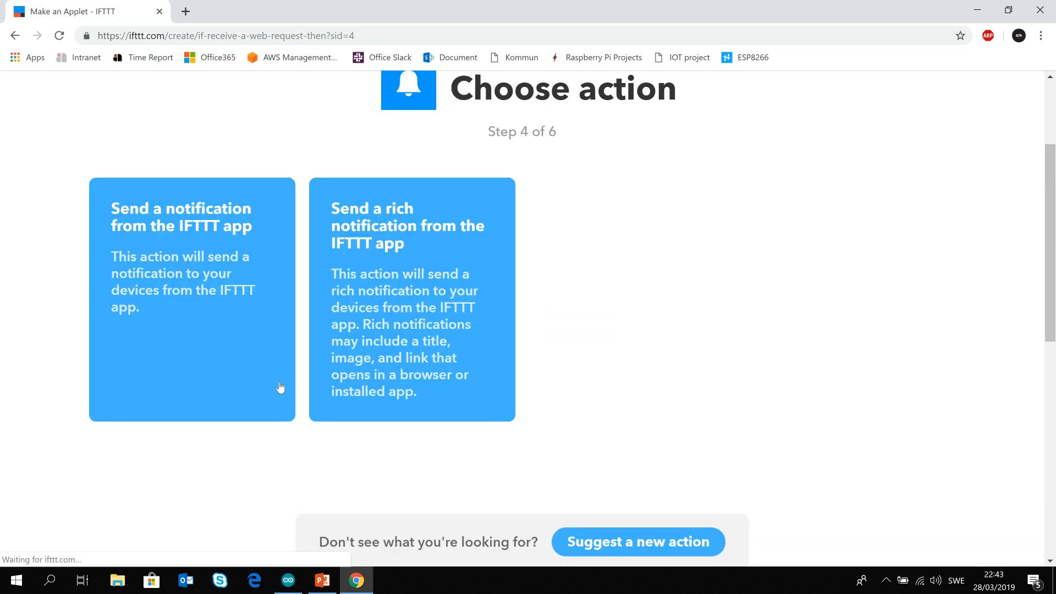
{"action": "left_click", "coordinate": [191, 296]}
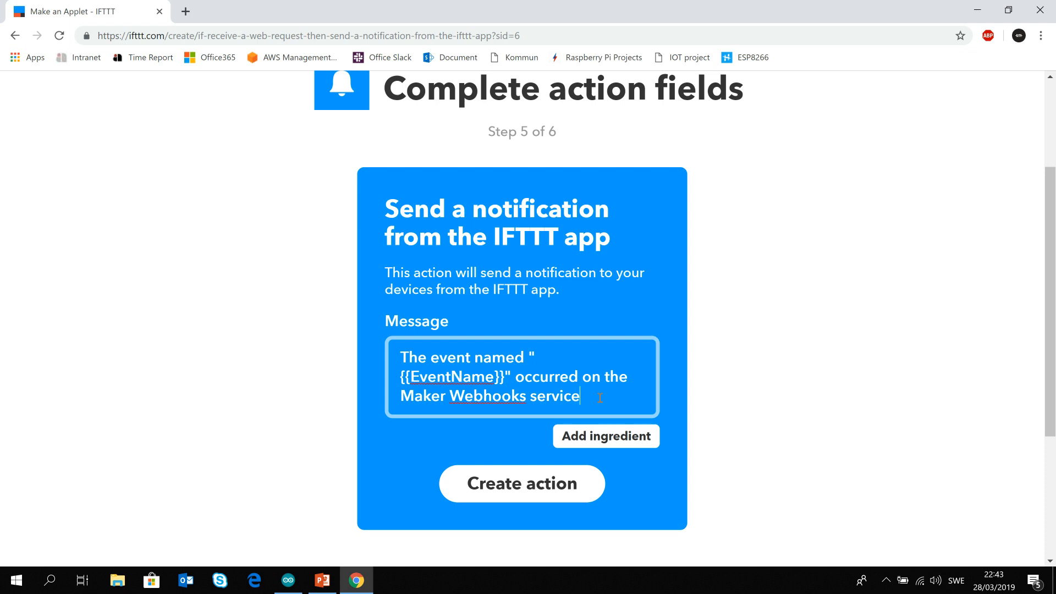
- Replace the default message with 'Value1 at OccurredAt' ingredients and create the action
{"action": "left_click_drag", "start_coordinate": [580, 396], "coordinate": [595, 376]}
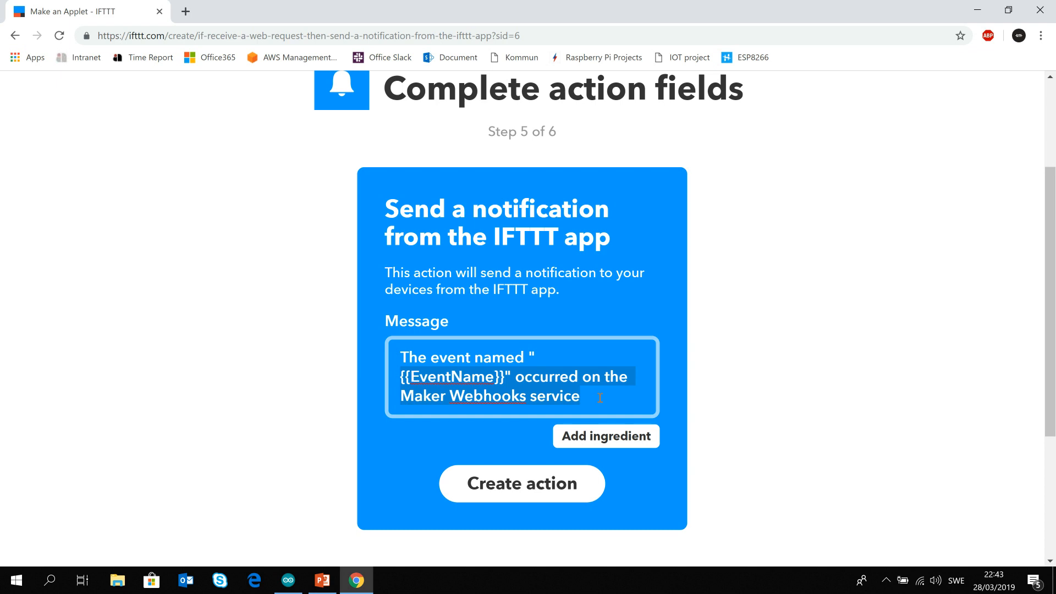
{"action": "key", "text": "Delete"}
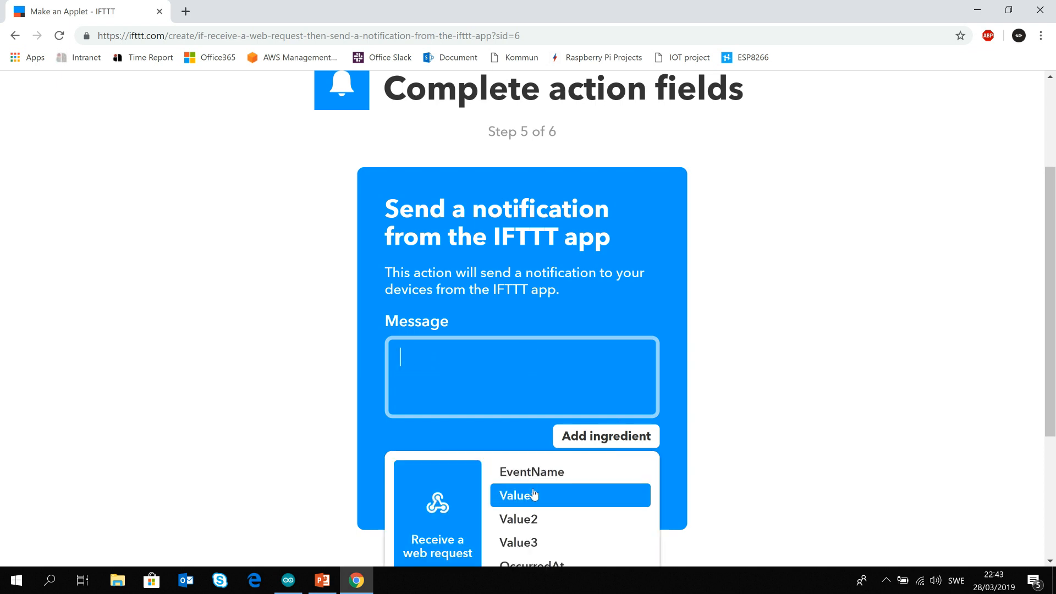
{"action": "left_click", "coordinate": [517, 496]}
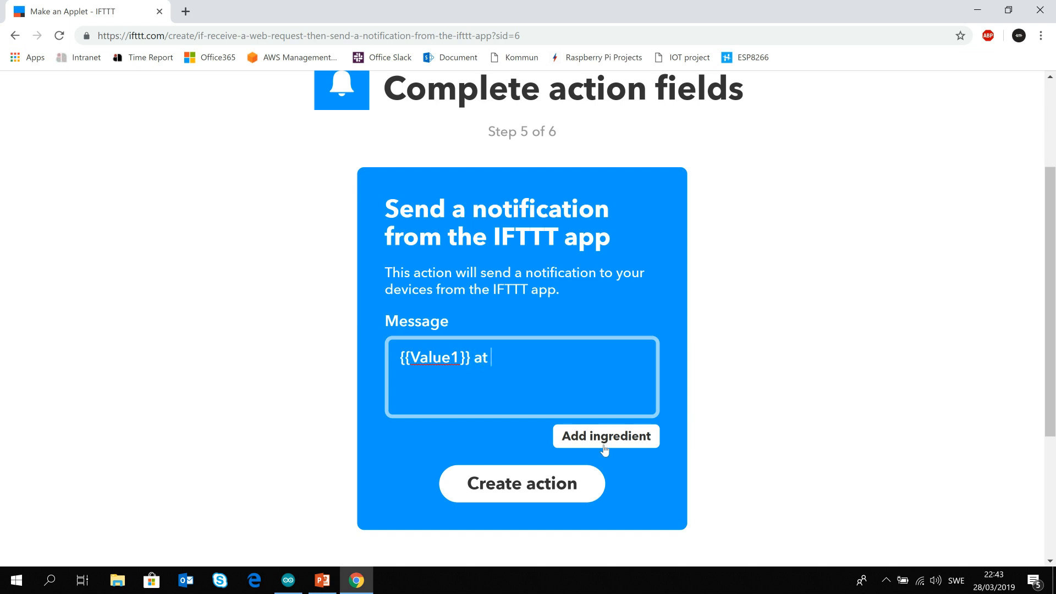
{"action": "left_click", "coordinate": [605, 436]}
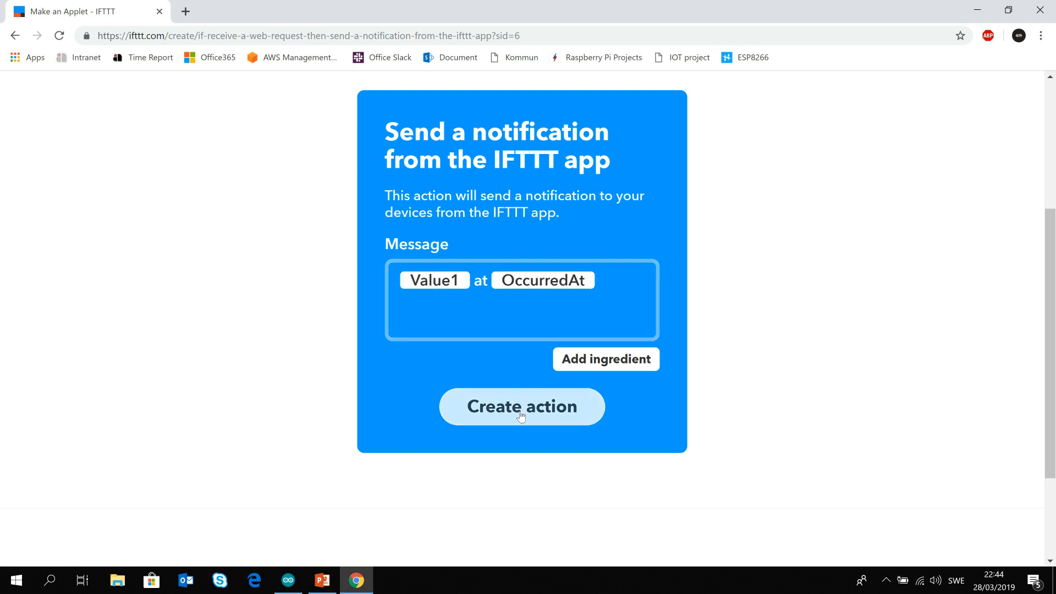
{"action": "left_click", "coordinate": [521, 406]}
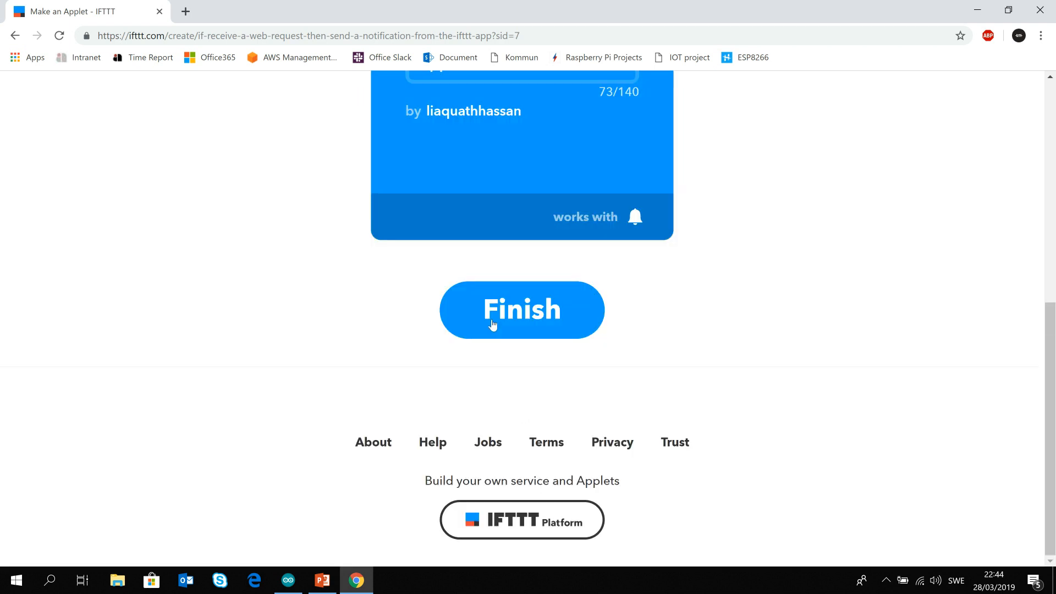
- Finish the door_opened applet and go to the Webhooks service page
{"action": "left_click", "coordinate": [522, 310]}
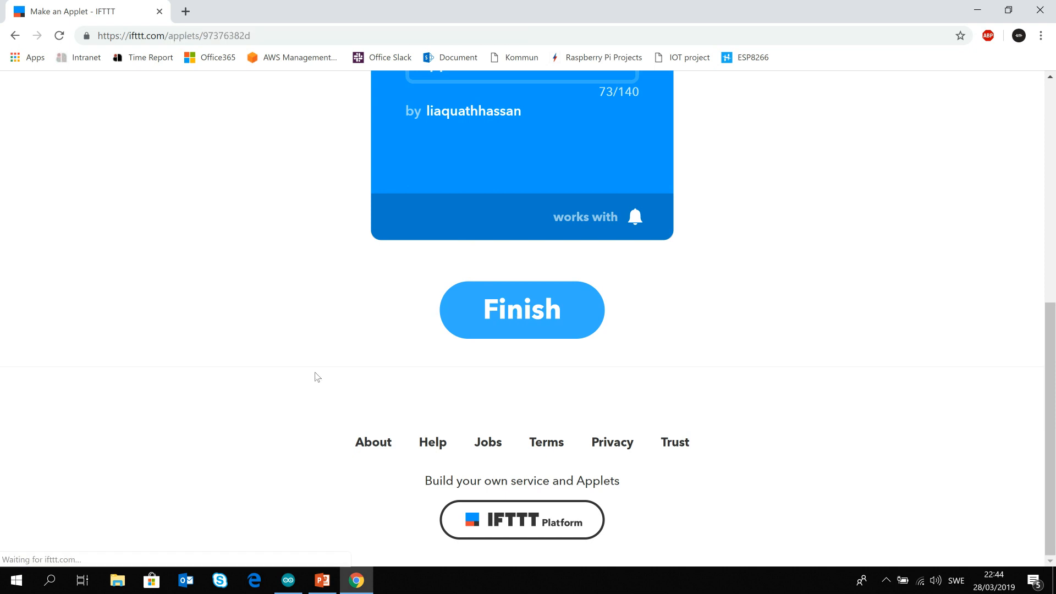
{"action": "left_click", "coordinate": [522, 309]}
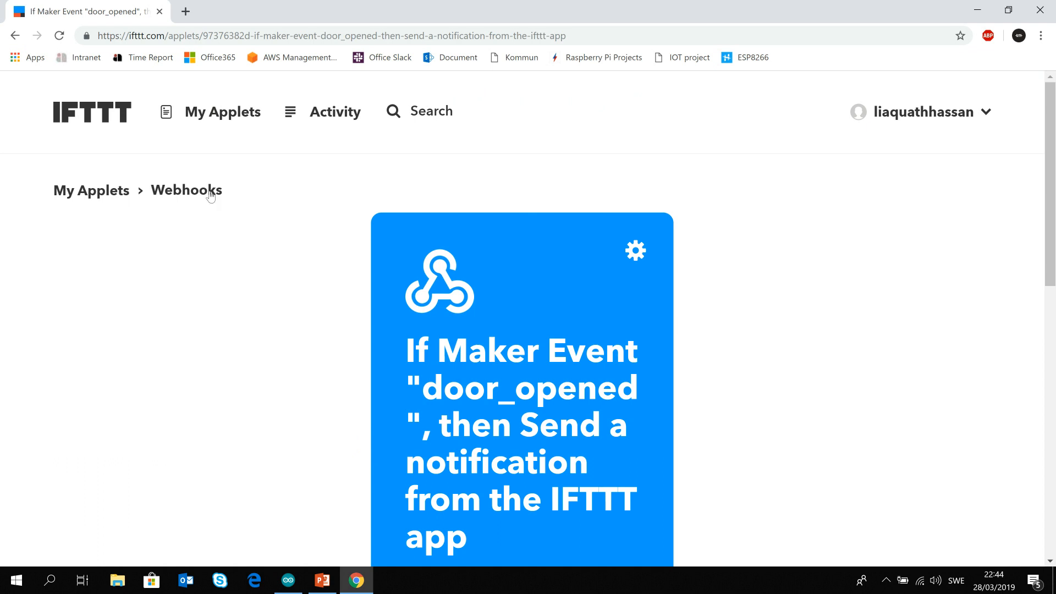
{"action": "left_click", "coordinate": [186, 191]}
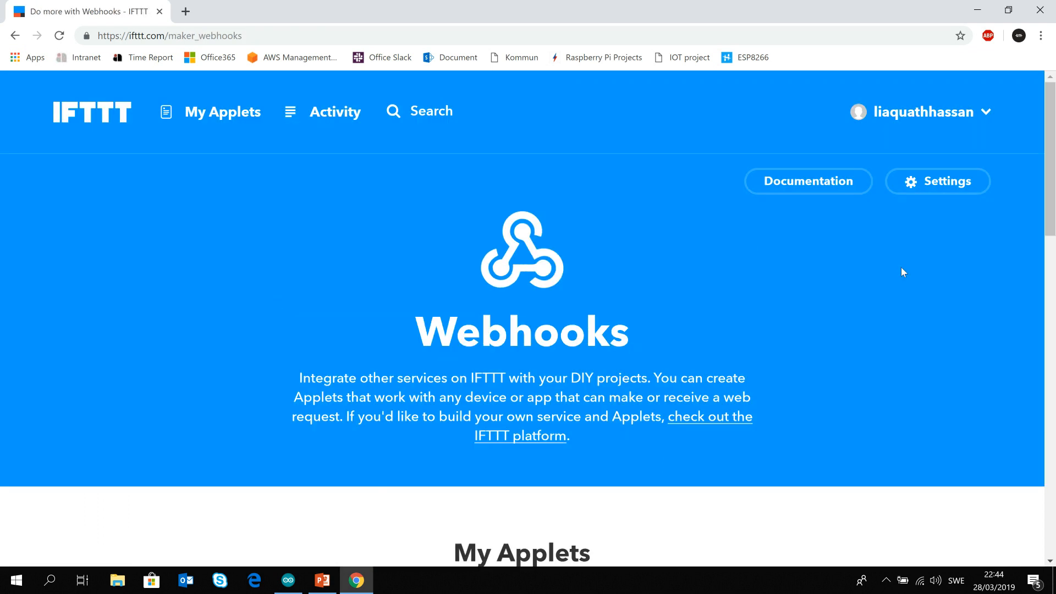
- In Webhooks settings, fill door_opened as the event and select the trigger URL for copying
{"action": "left_click", "coordinate": [807, 180]}
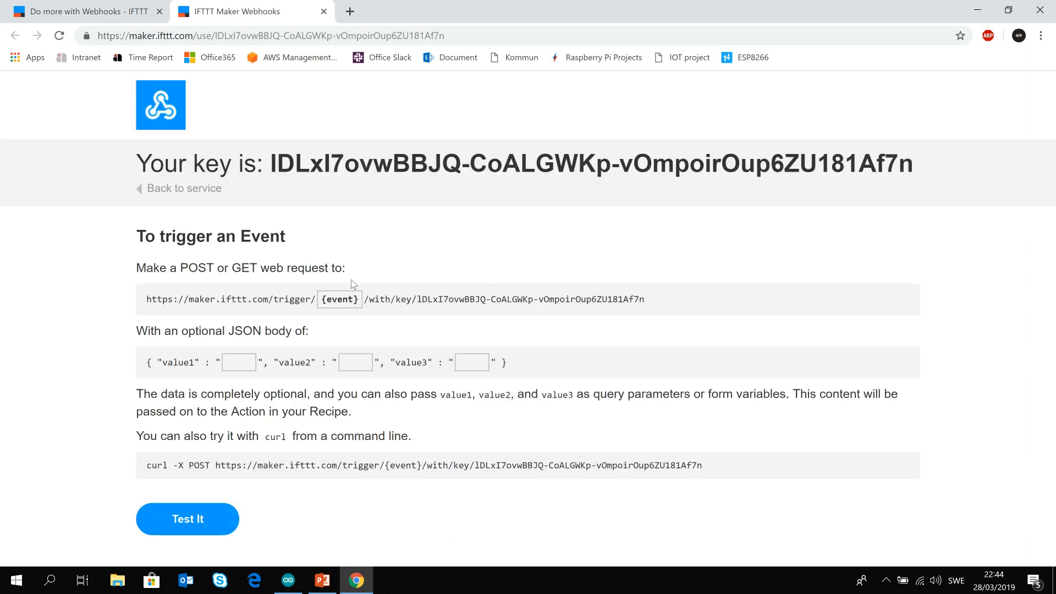
{"action": "type", "text": "door_opened"}
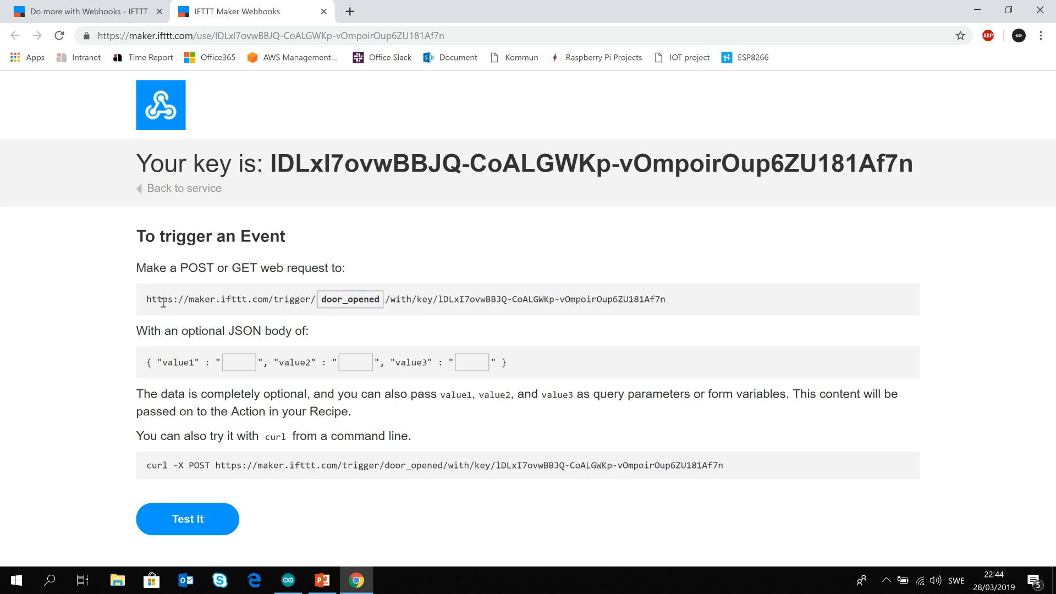
{"action": "left_click_drag", "start_coordinate": [145, 299], "coordinate": [216, 299]}
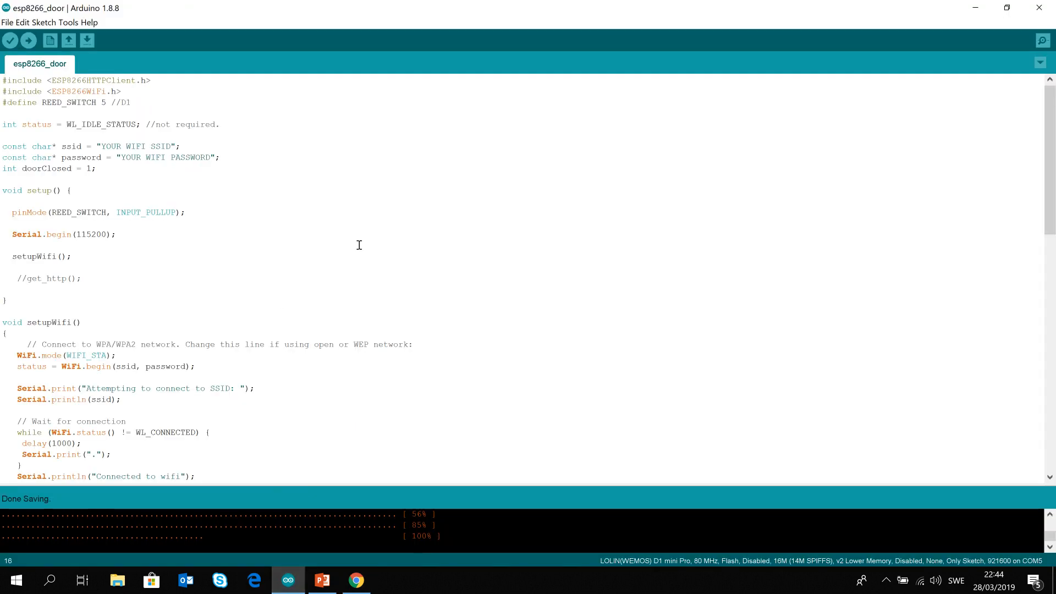
{"action": "left_click", "coordinate": [13, 201]}
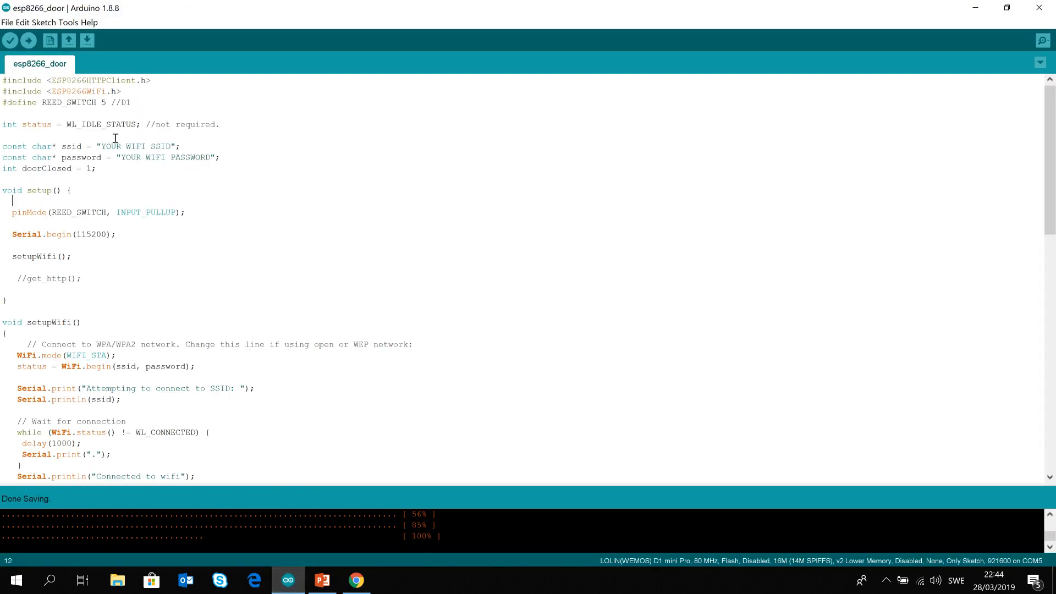
{"action": "mouse_move", "coordinate": [154, 98]}
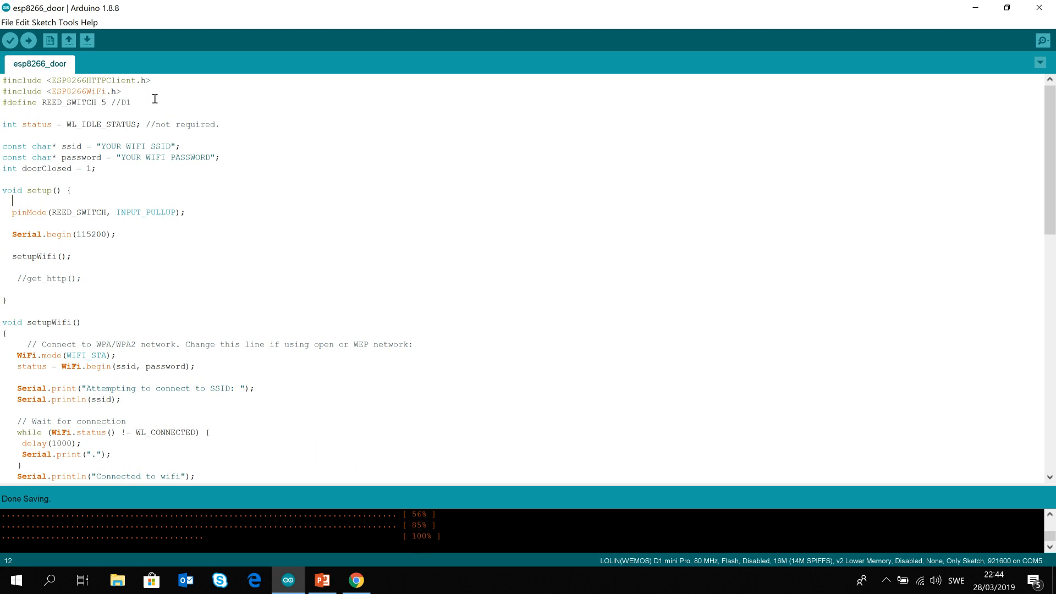
{"action": "mouse_move", "coordinate": [159, 101]}
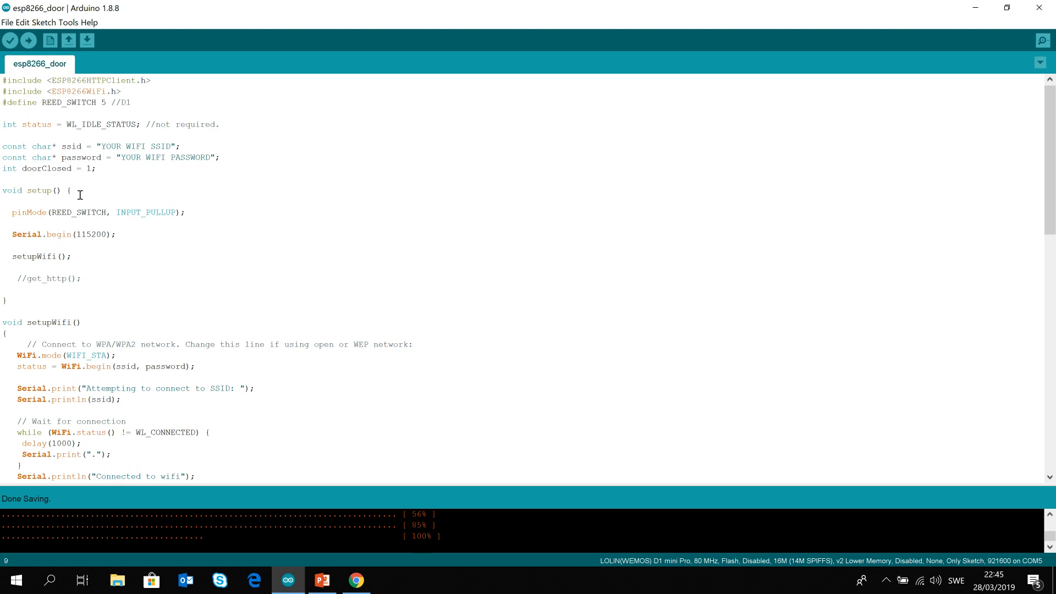
{"action": "mouse_move", "coordinate": [94, 194]}
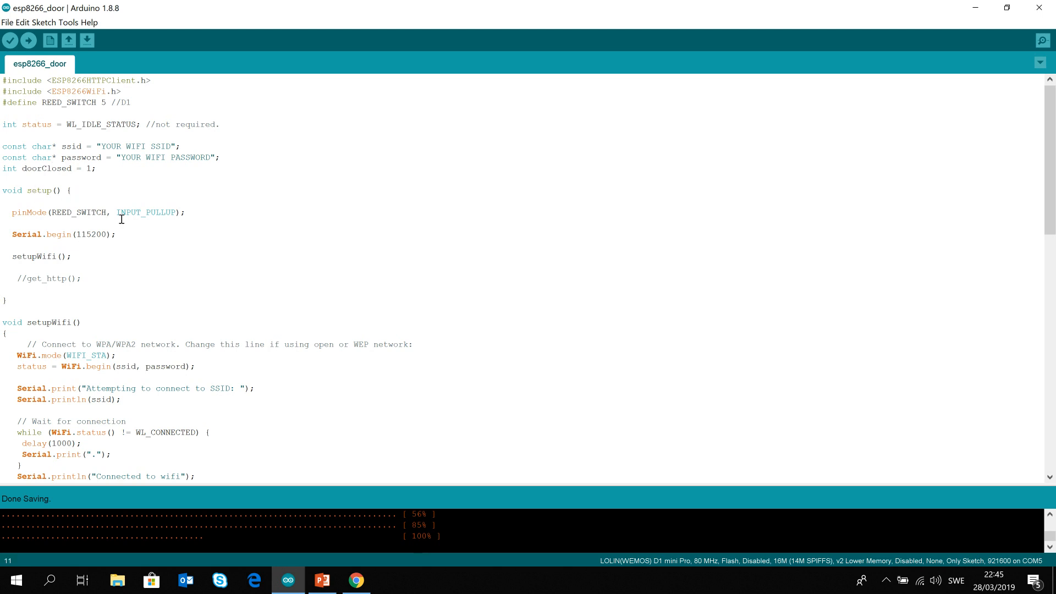
{"action": "double_click", "coordinate": [88, 213]}
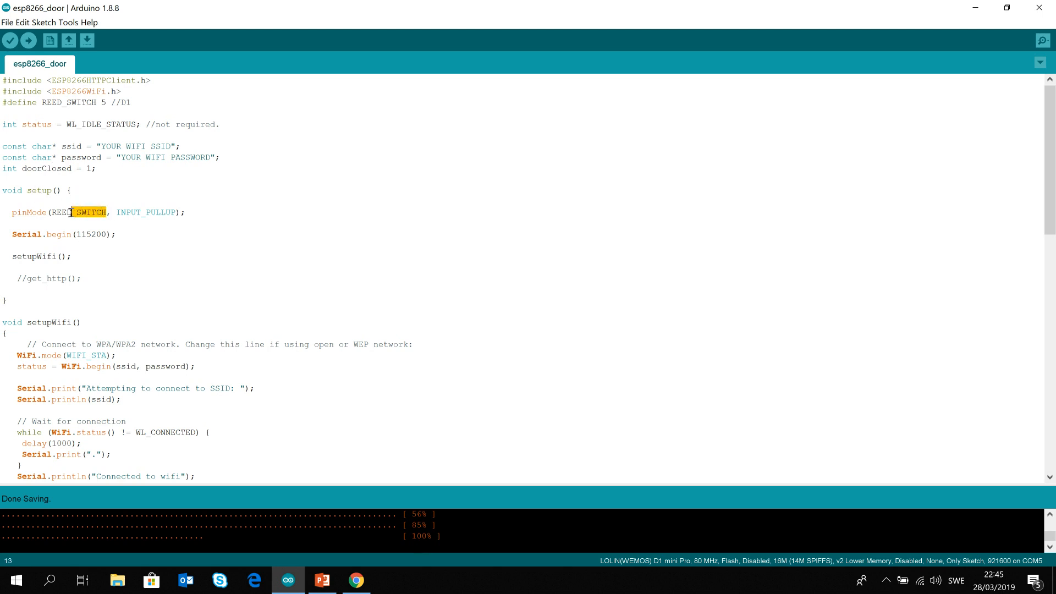
{"action": "left_click", "coordinate": [97, 224]}
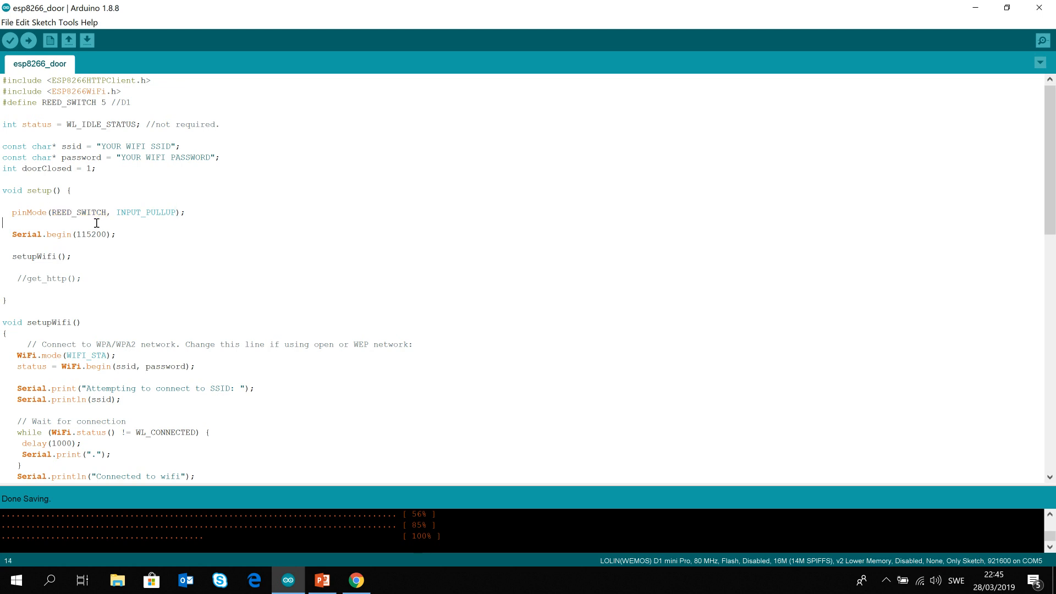
{"action": "mouse_move", "coordinate": [115, 254]}
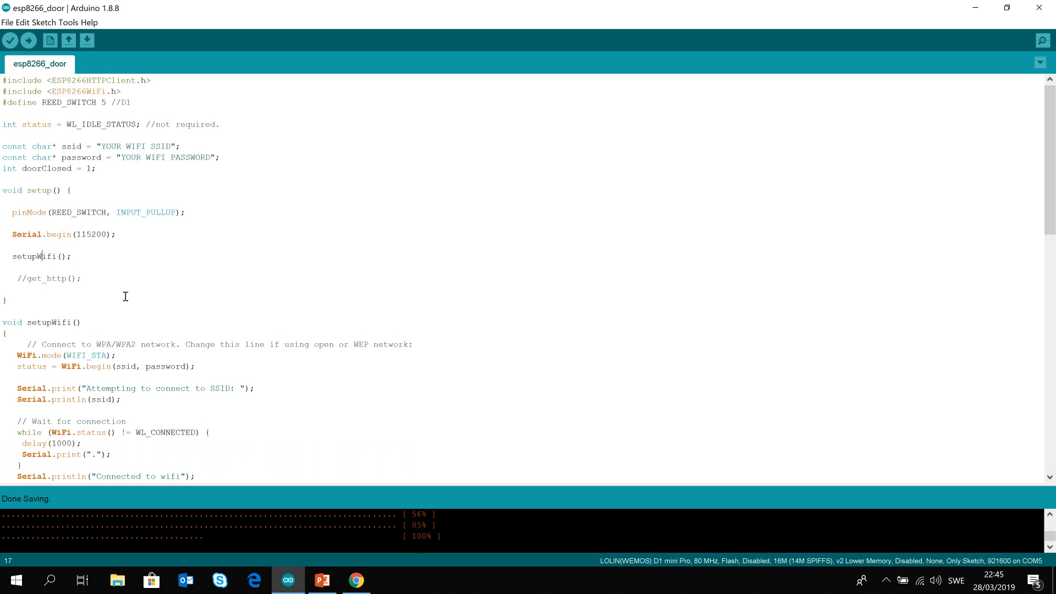
{"action": "scroll", "scroll_direction": "down", "scroll_amount": 3}
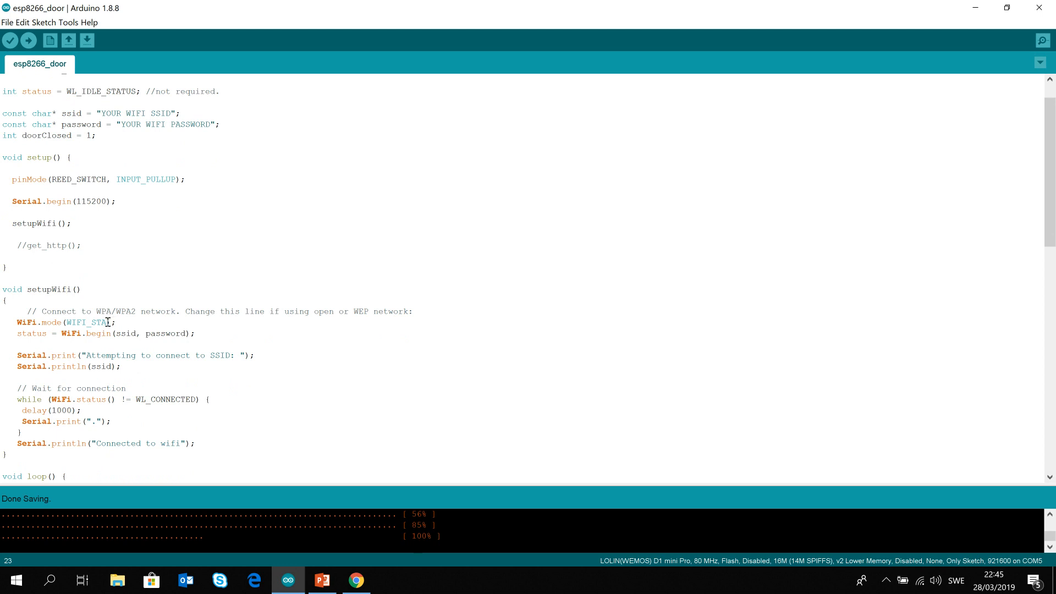
{"action": "double_click", "coordinate": [98, 322]}
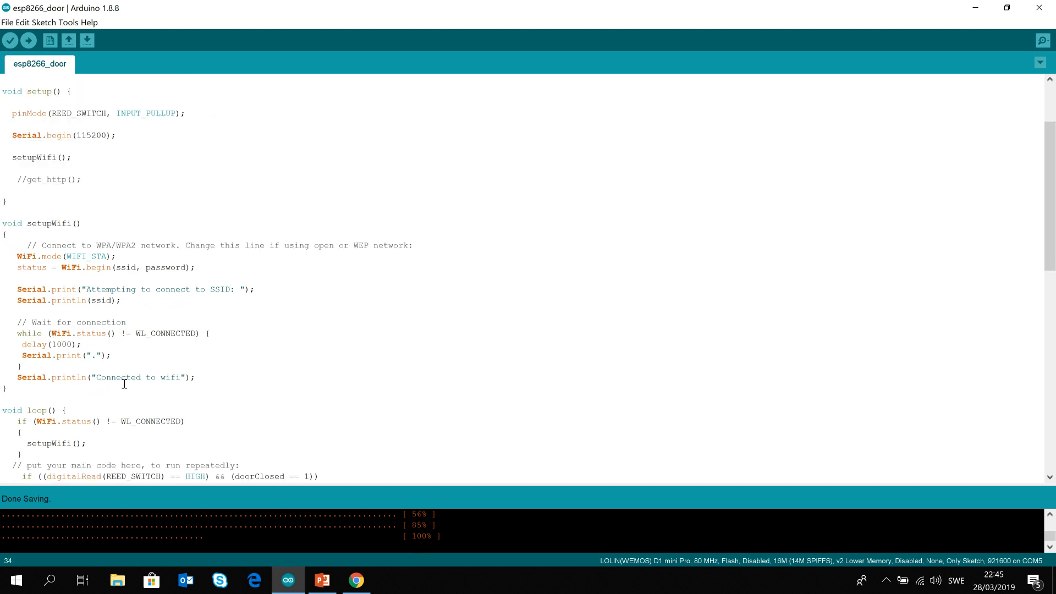
{"action": "scroll", "scroll_direction": "down", "scroll_amount": 3}
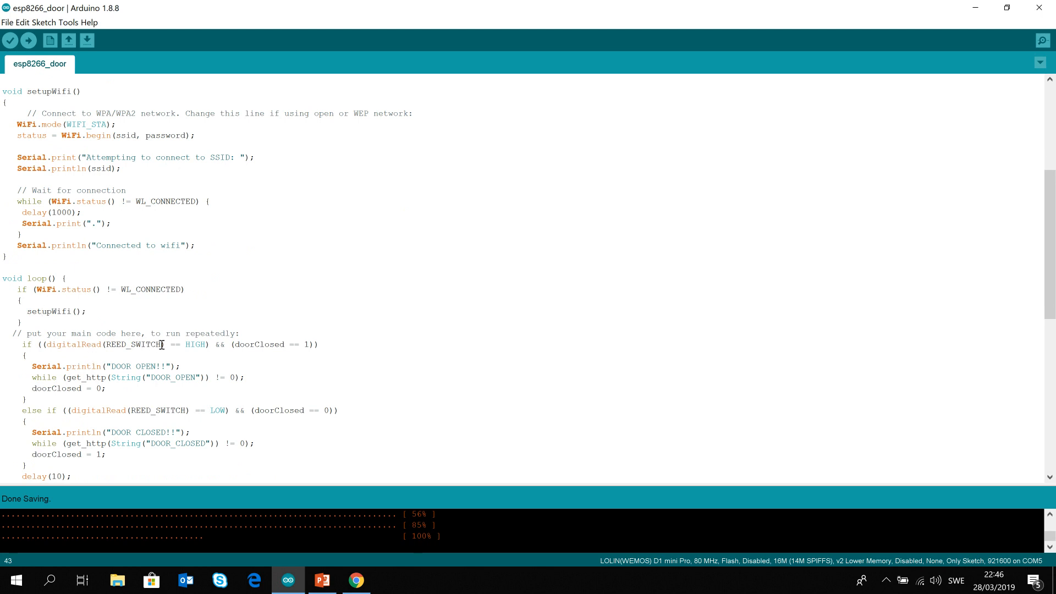
{"action": "double_click", "coordinate": [134, 345]}
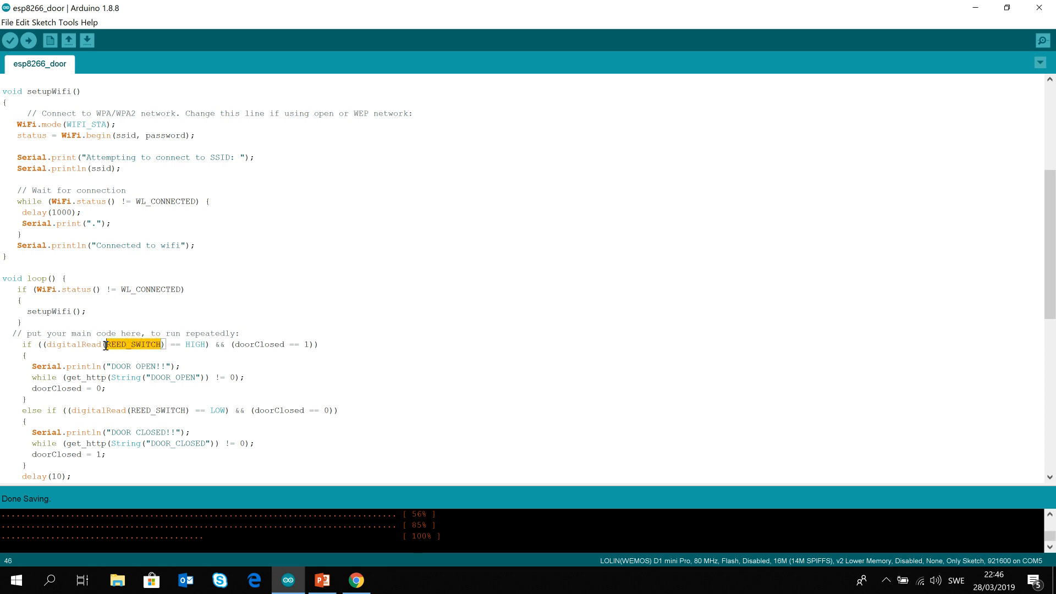
{"action": "mouse_move", "coordinate": [154, 354]}
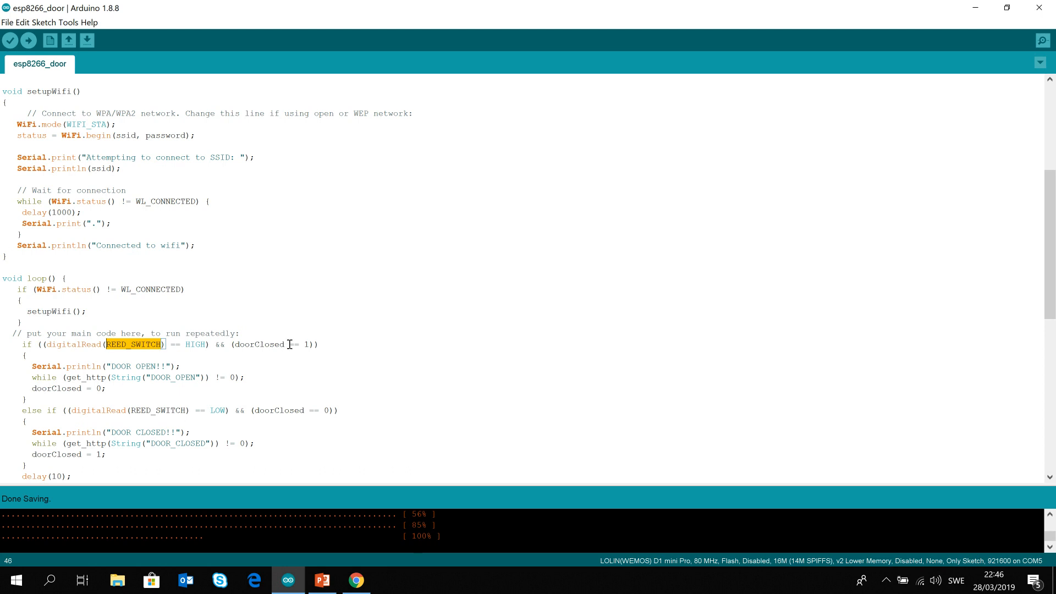
{"action": "double_click", "coordinate": [260, 344]}
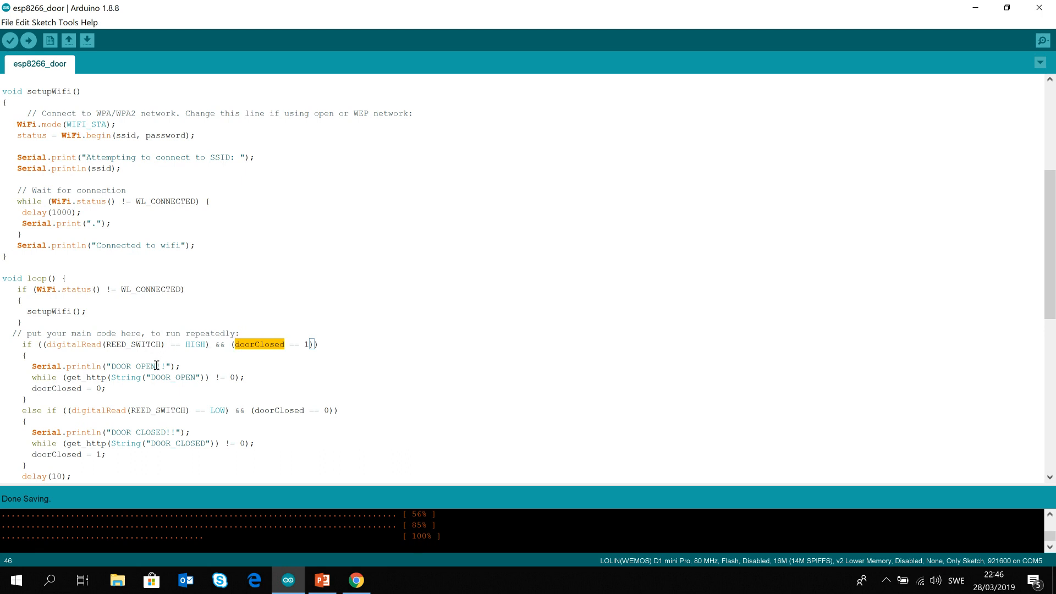
{"action": "double_click", "coordinate": [133, 366]}
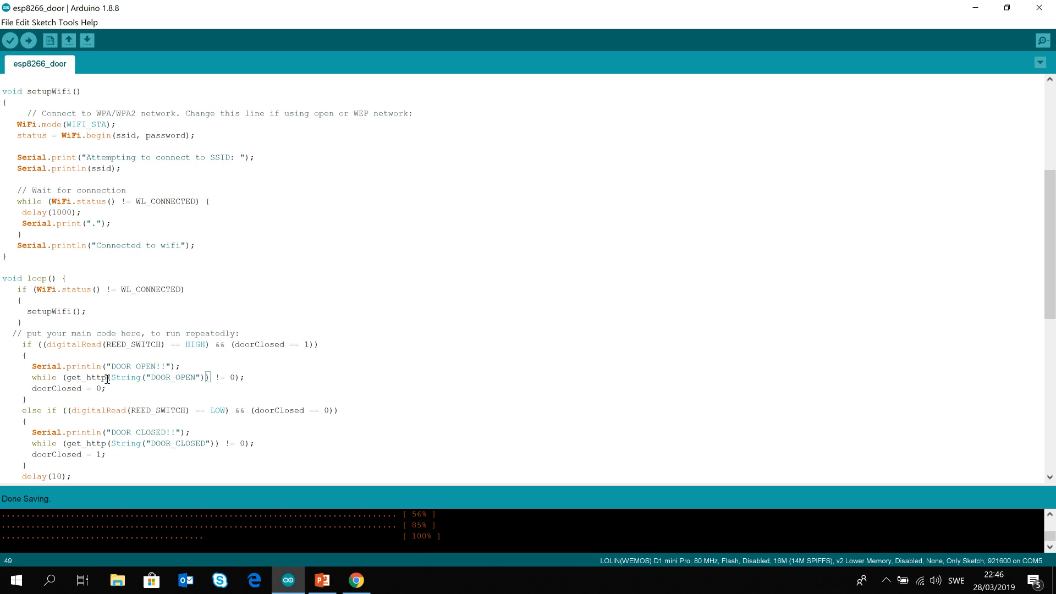
{"action": "double_click", "coordinate": [86, 377]}
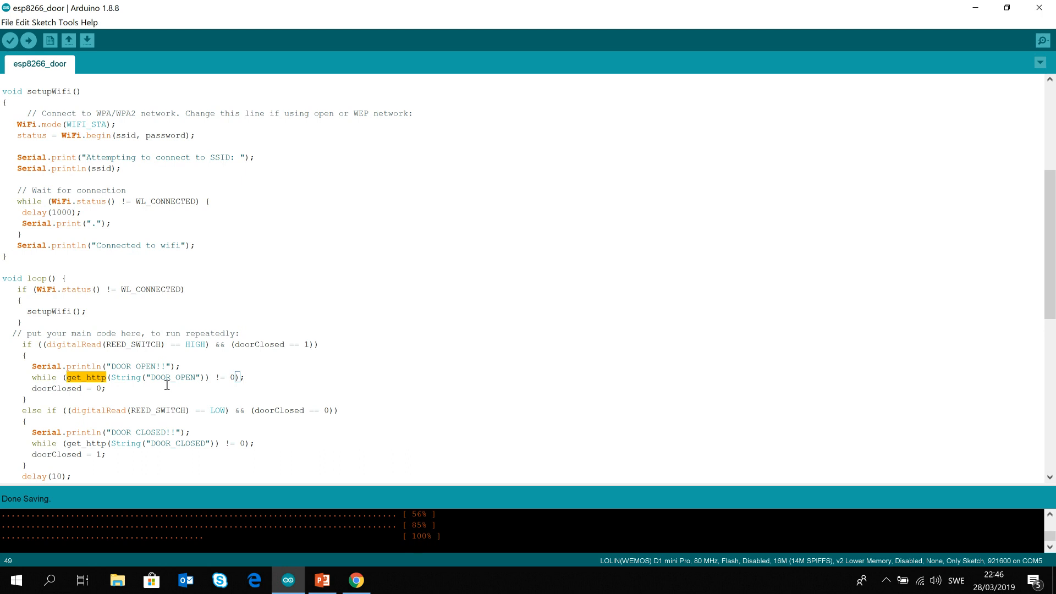
{"action": "double_click", "coordinate": [161, 377]}
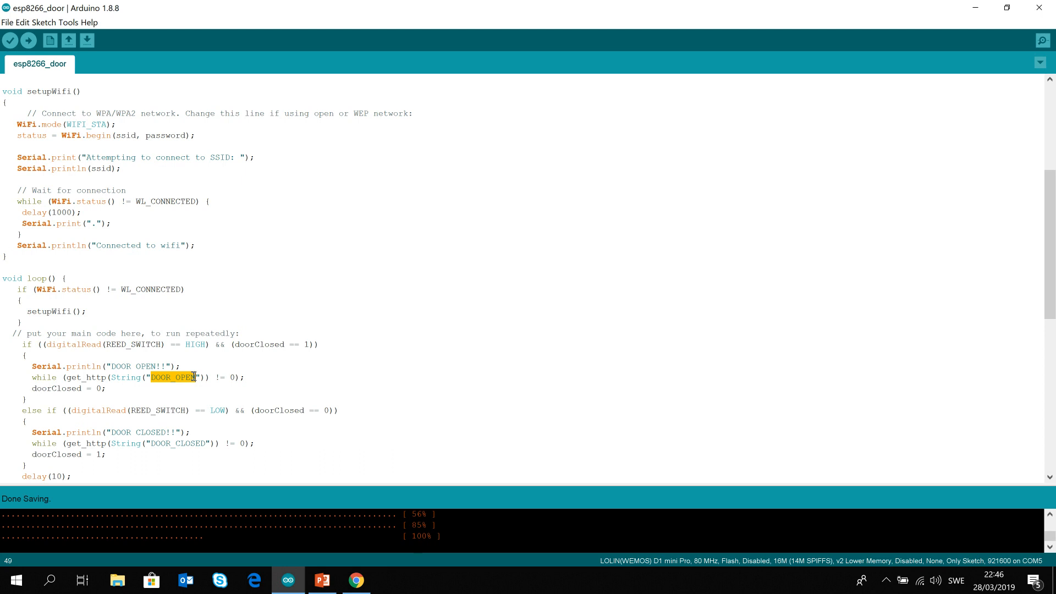
{"action": "scroll", "scroll_direction": "down", "scroll_amount": 3}
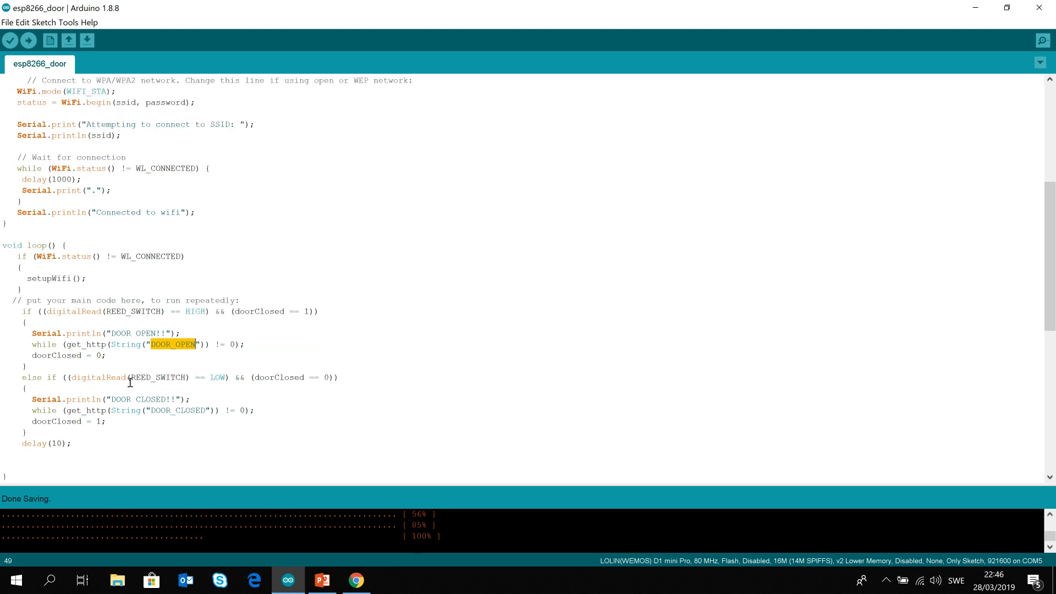
{"action": "mouse_move", "coordinate": [129, 382]}
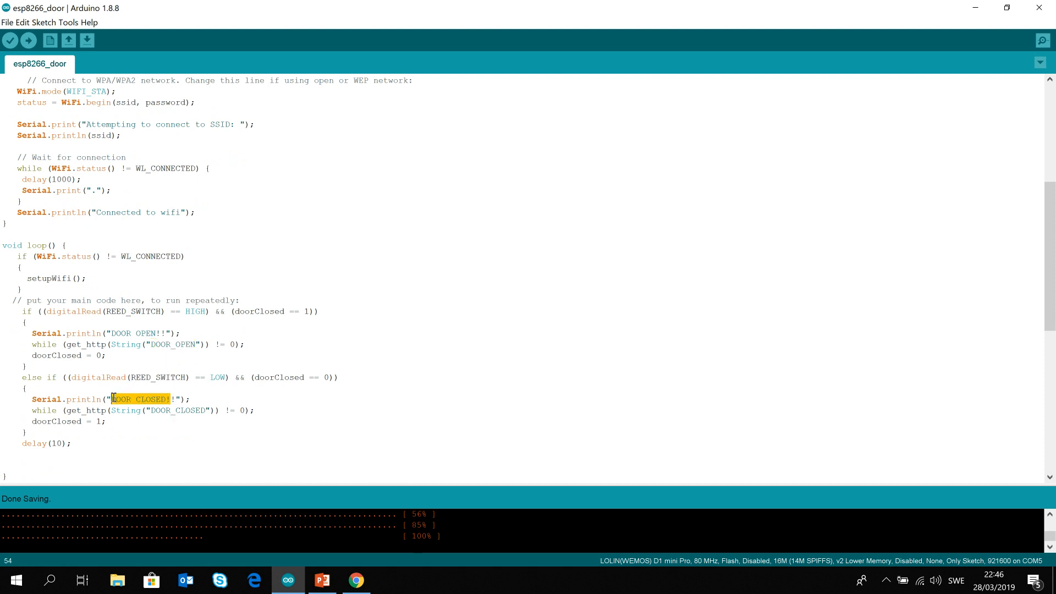
{"action": "scroll", "scroll_direction": "down", "scroll_amount": 3}
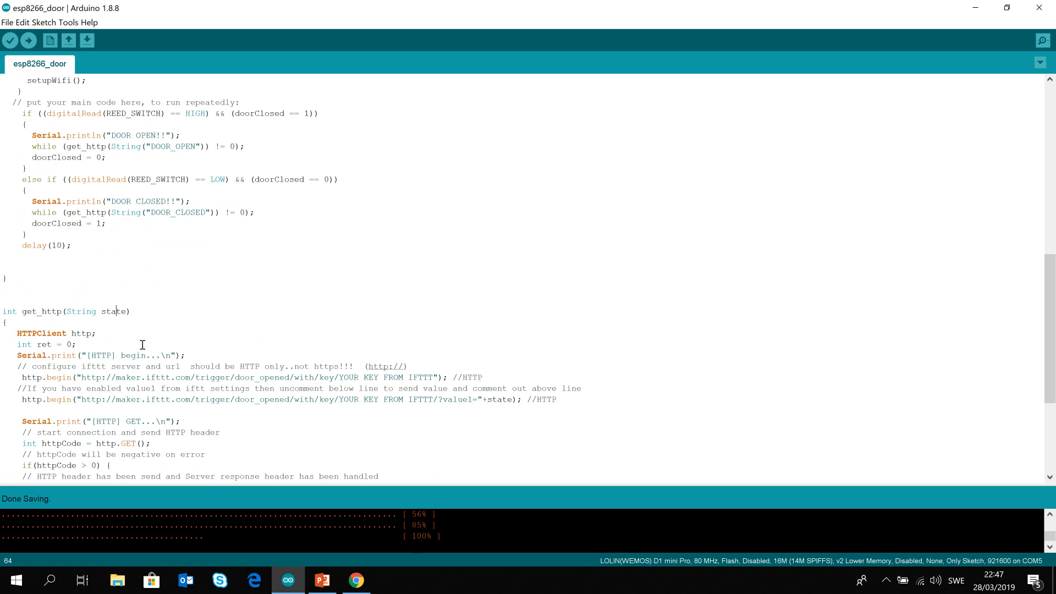
{"action": "scroll", "scroll_direction": "down", "scroll_amount": 3}
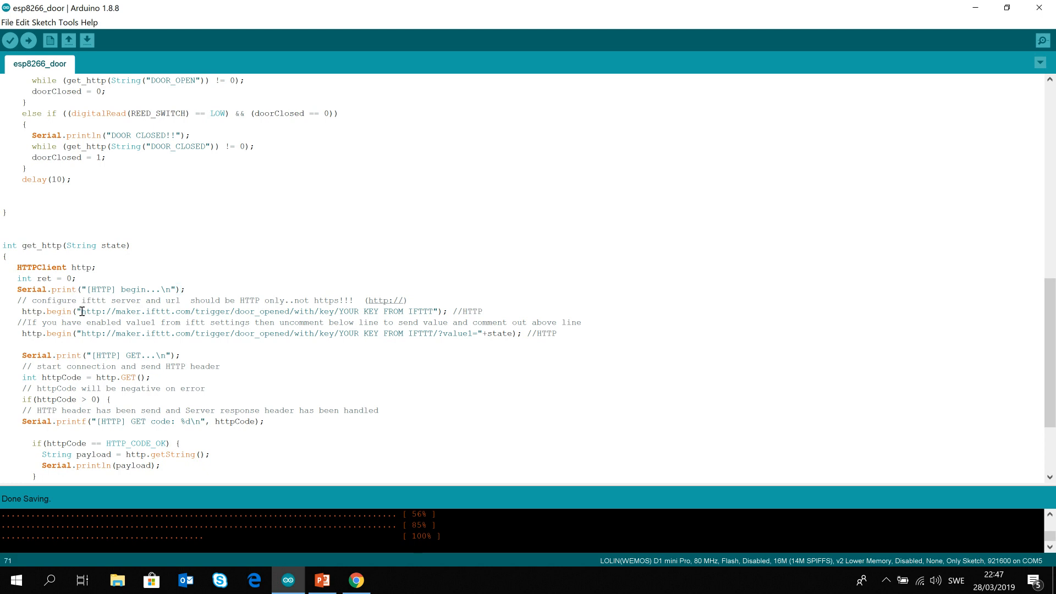
{"action": "left_click_drag", "start_coordinate": [80, 311], "coordinate": [267, 312]}
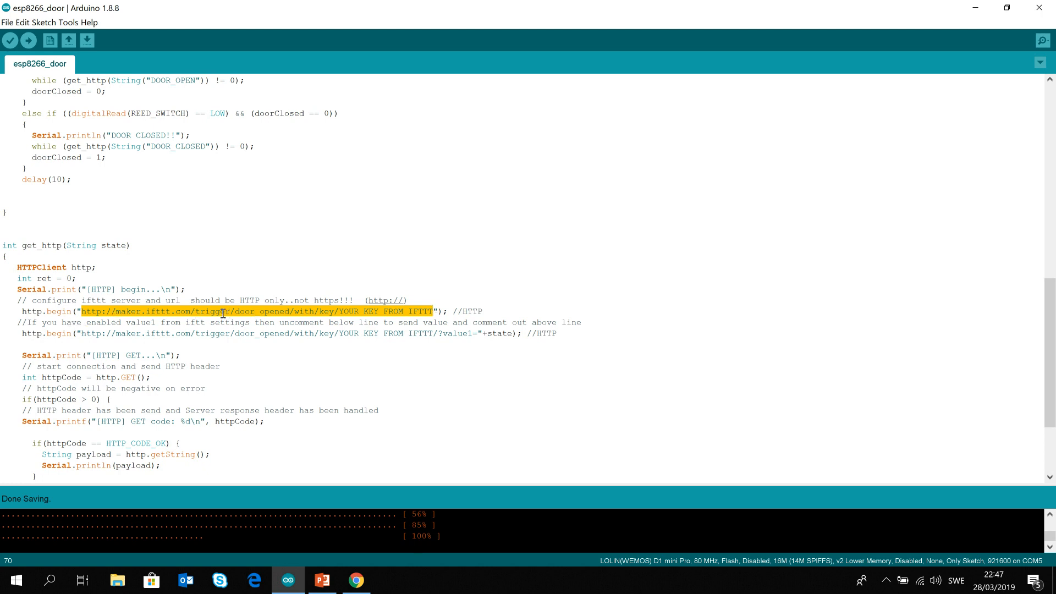
{"action": "mouse_move", "coordinate": [273, 314]}
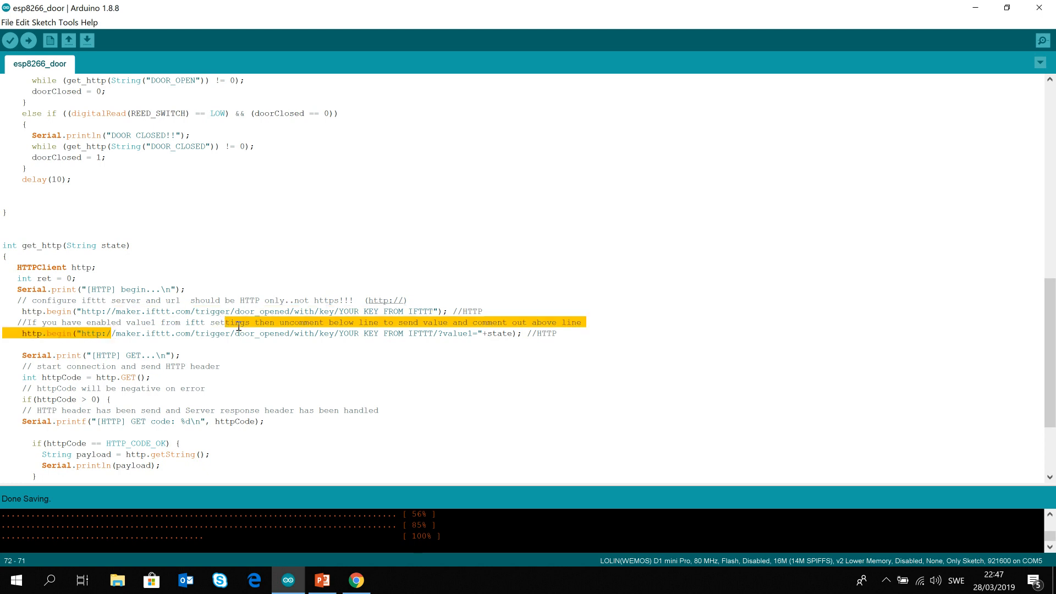
{"action": "left_click", "coordinate": [503, 343]}
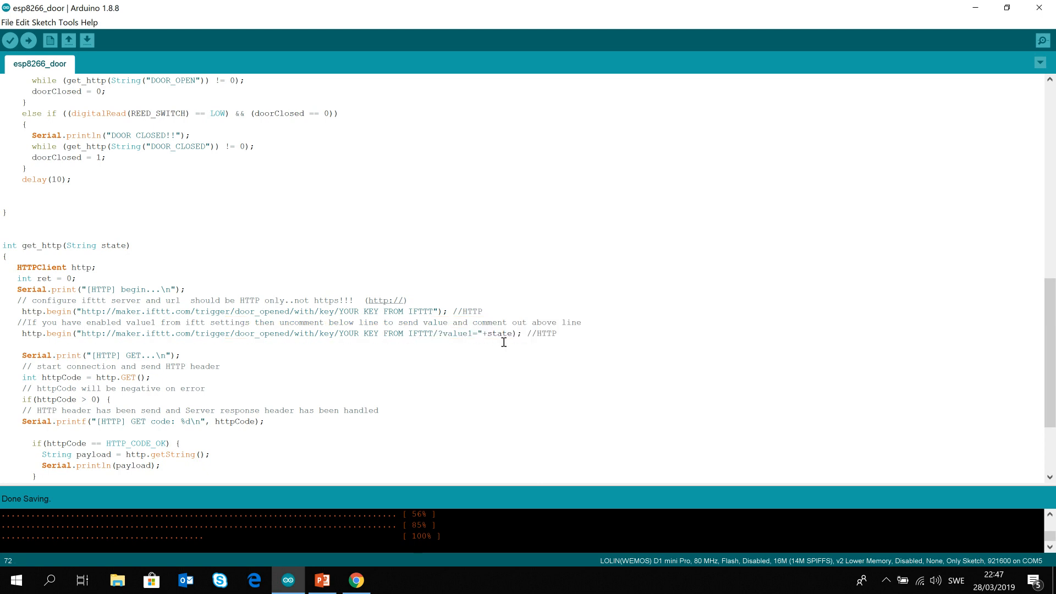
{"action": "double_click", "coordinate": [500, 334]}
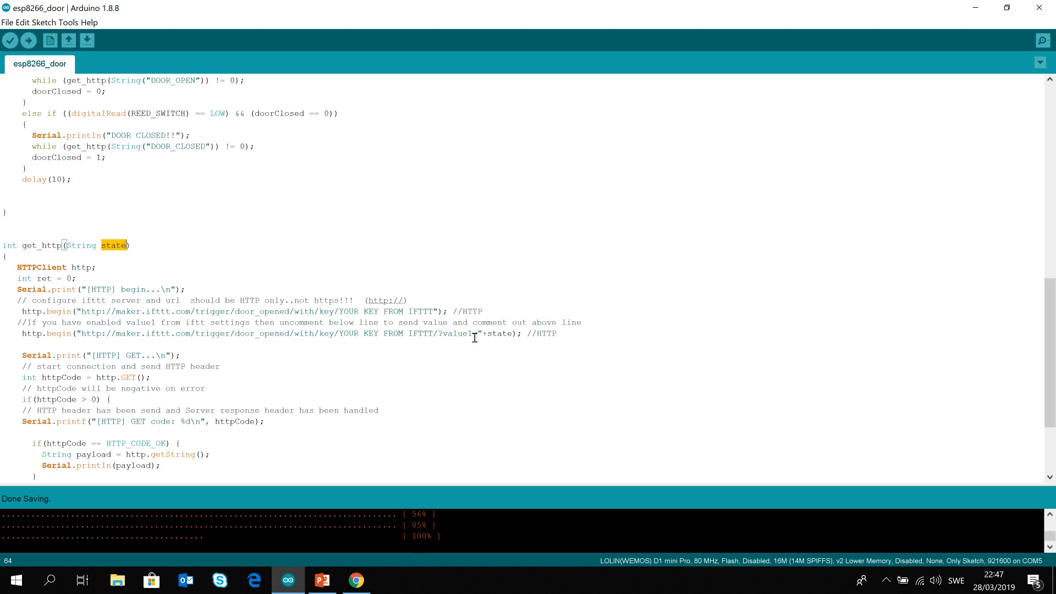
{"action": "double_click", "coordinate": [500, 334]}
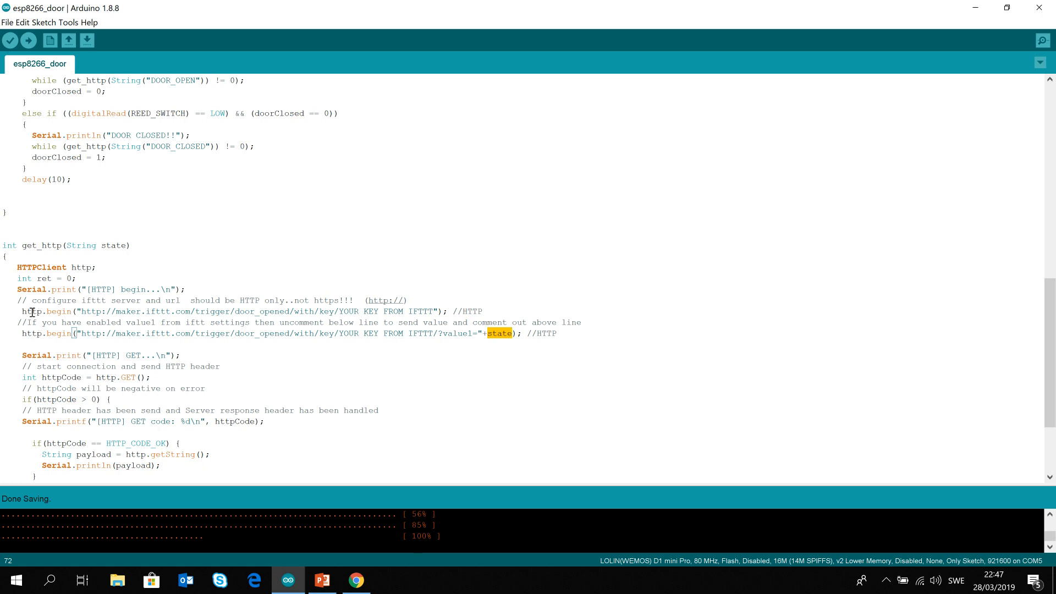
- Comment out the first http.begin line in get_http(), leaving the value1 door-state request active
{"action": "left_click", "coordinate": [18, 311]}
{"action": "type", "text": "// "}
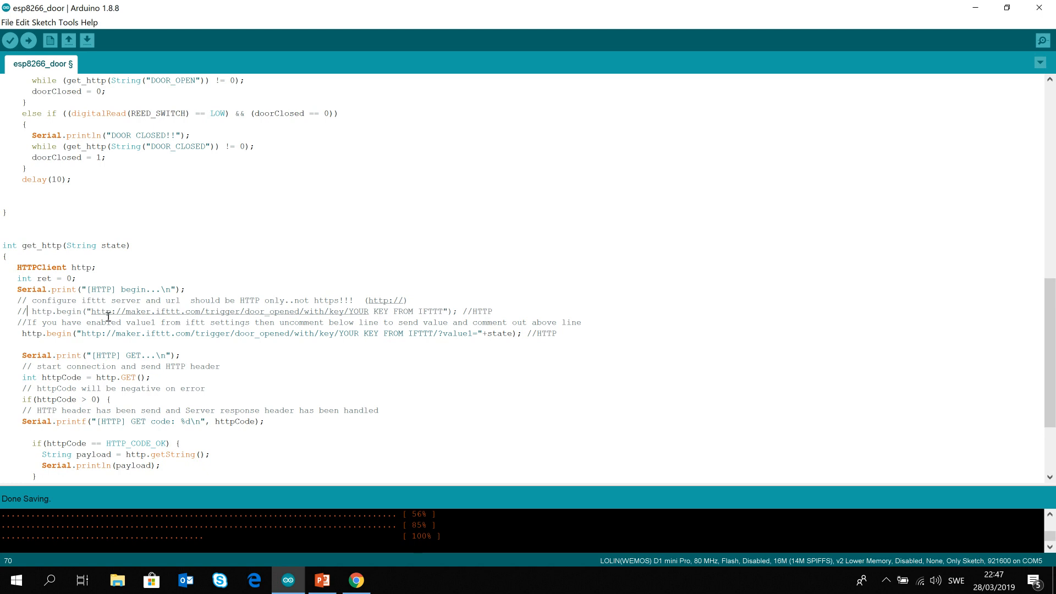
{"action": "mouse_move", "coordinate": [257, 319]}
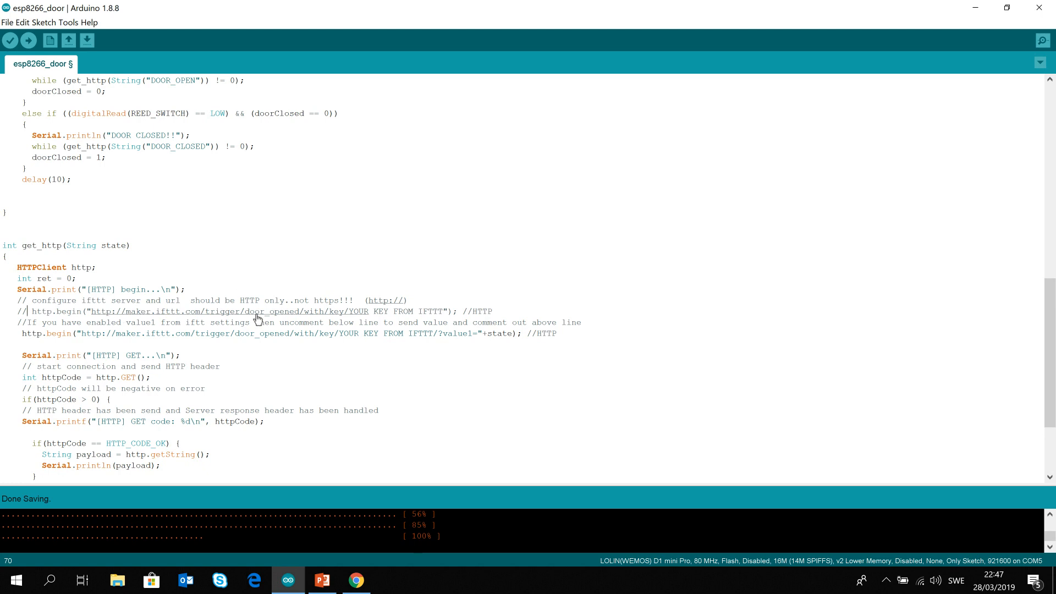
{"action": "scroll", "scroll_direction": "down", "scroll_amount": 3}
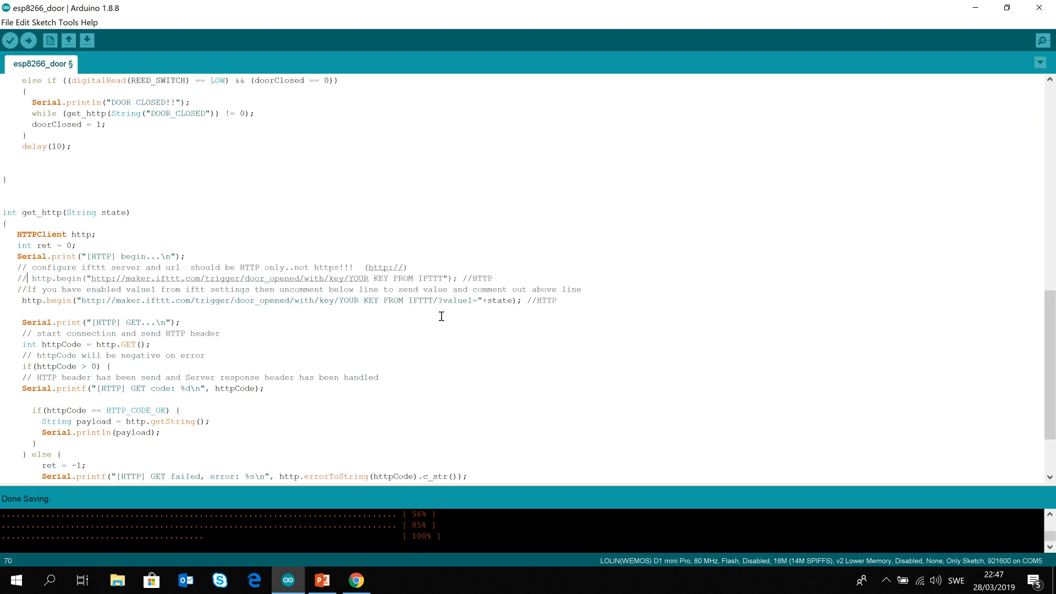
{"action": "mouse_move", "coordinate": [478, 307]}
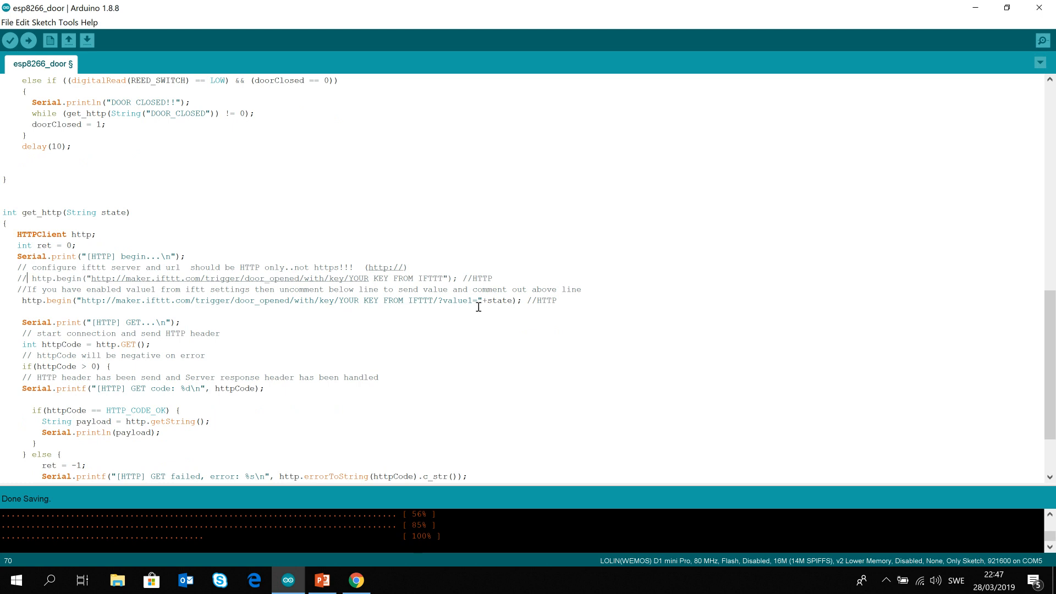
{"action": "double_click", "coordinate": [457, 299]}
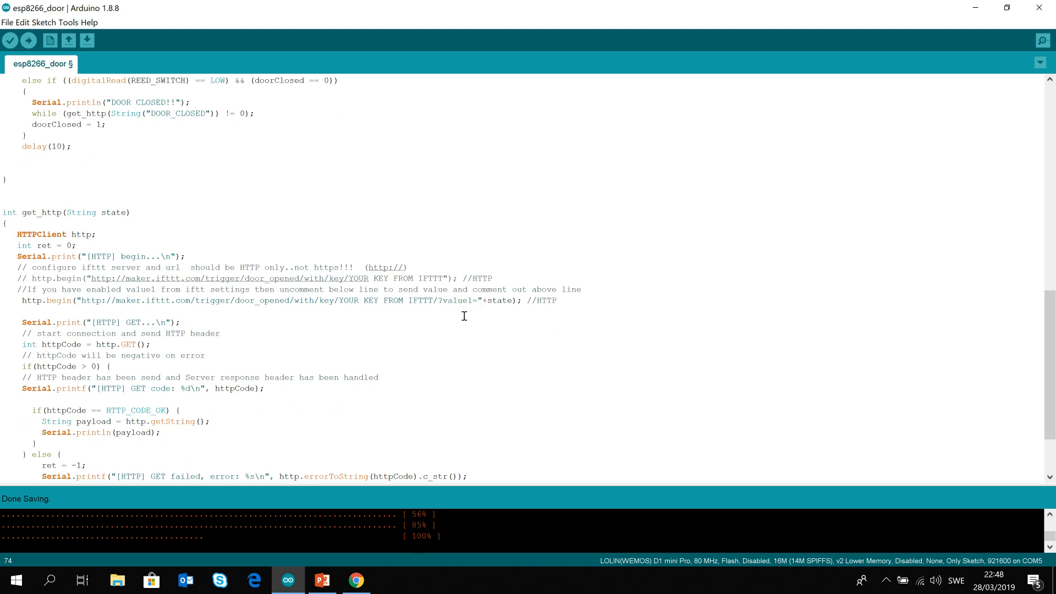
{"action": "mouse_move", "coordinate": [110, 317]}
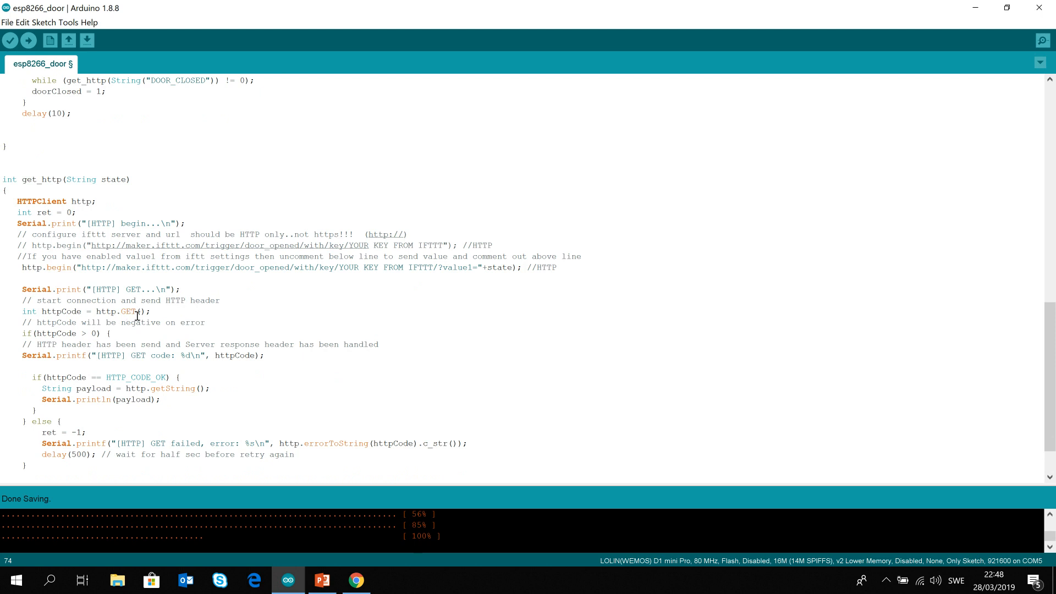
{"action": "mouse_move", "coordinate": [102, 342]}
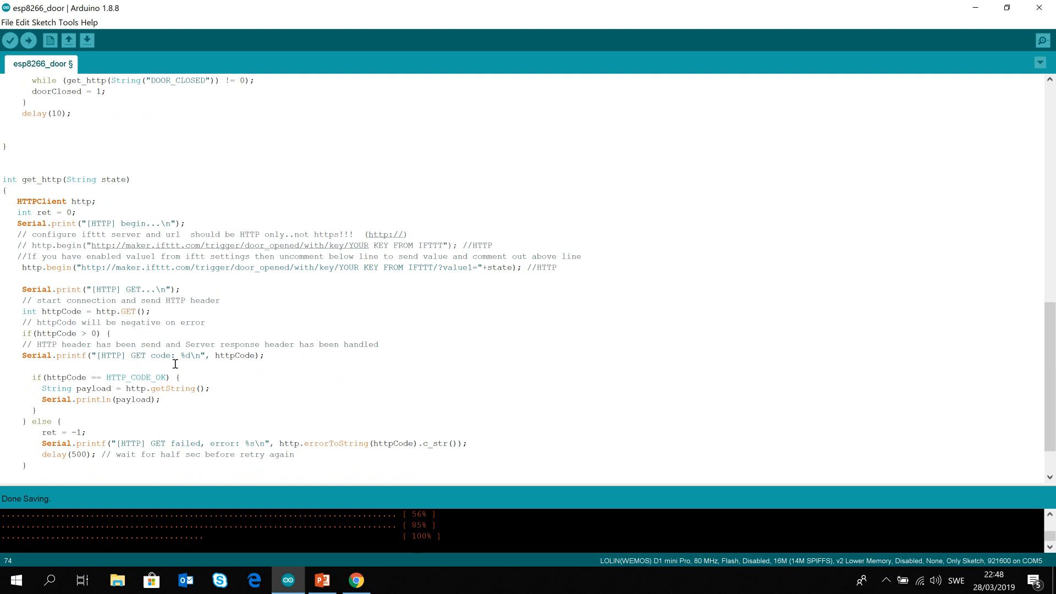
{"action": "scroll", "scroll_direction": "down", "scroll_amount": 3}
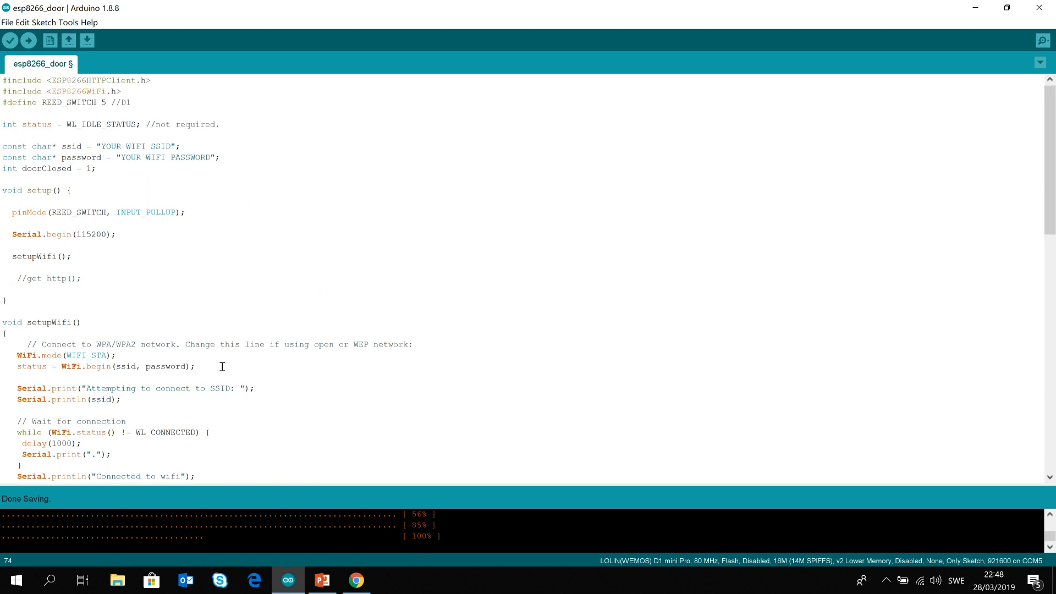
{"action": "mouse_move", "coordinate": [425, 384]}
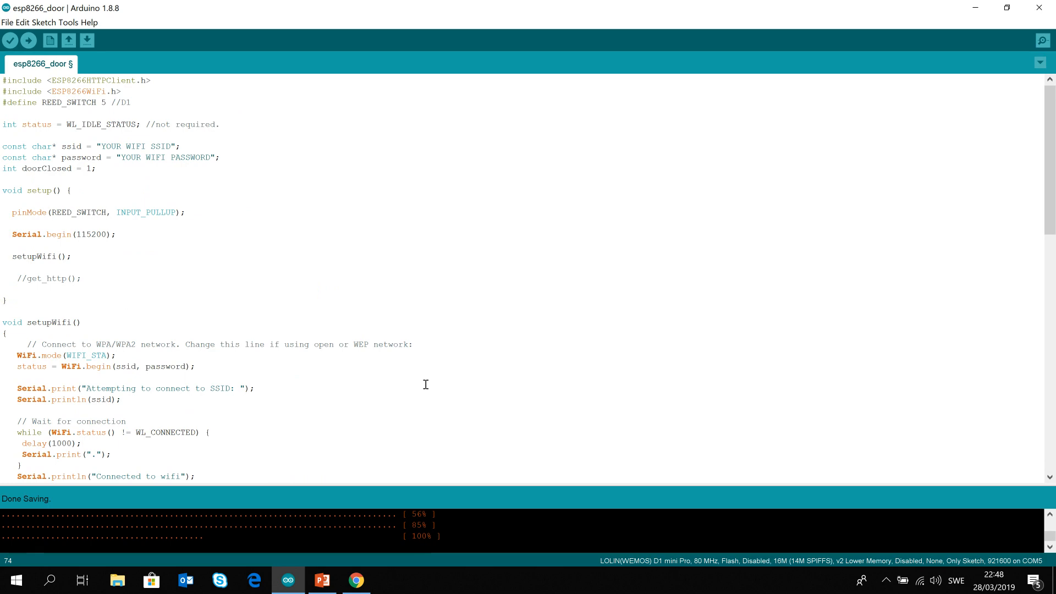